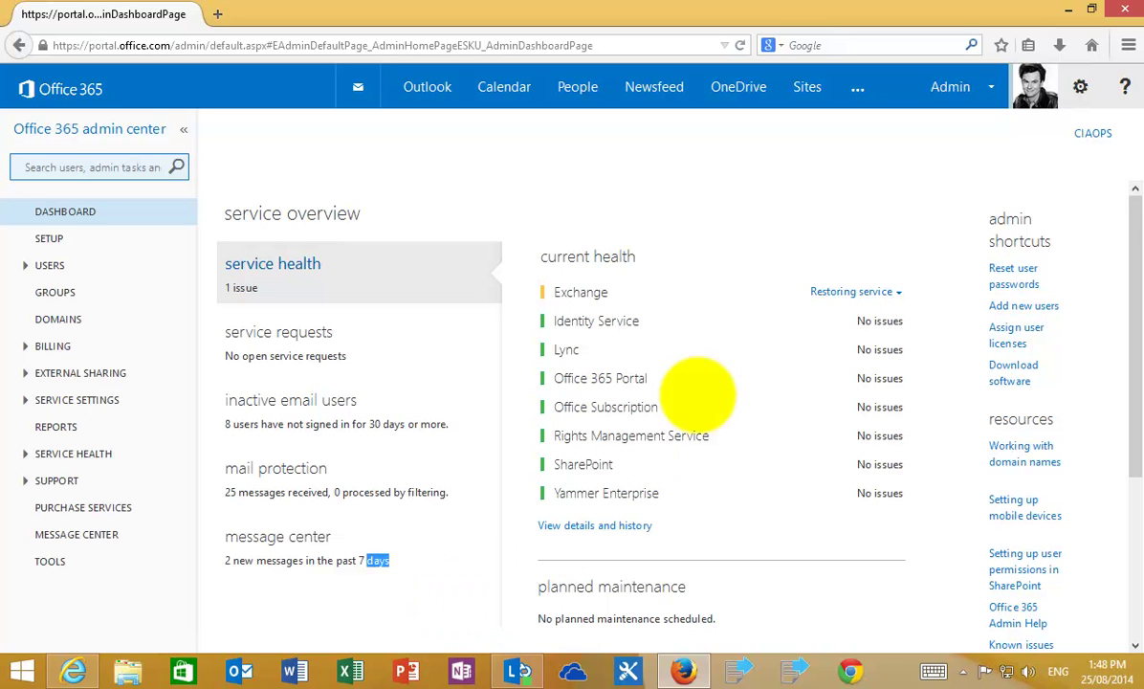
mouse_move(777, 218)
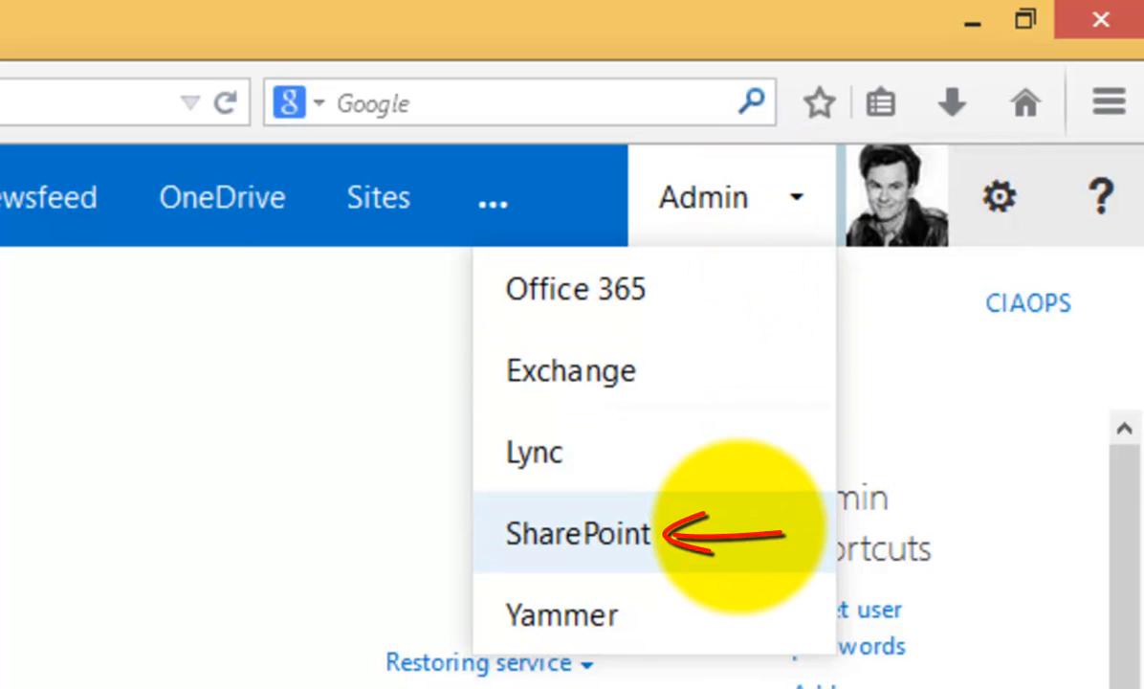
Enter the SharePoint admin center and select the /sites/cbb site collection.
click(576, 532)
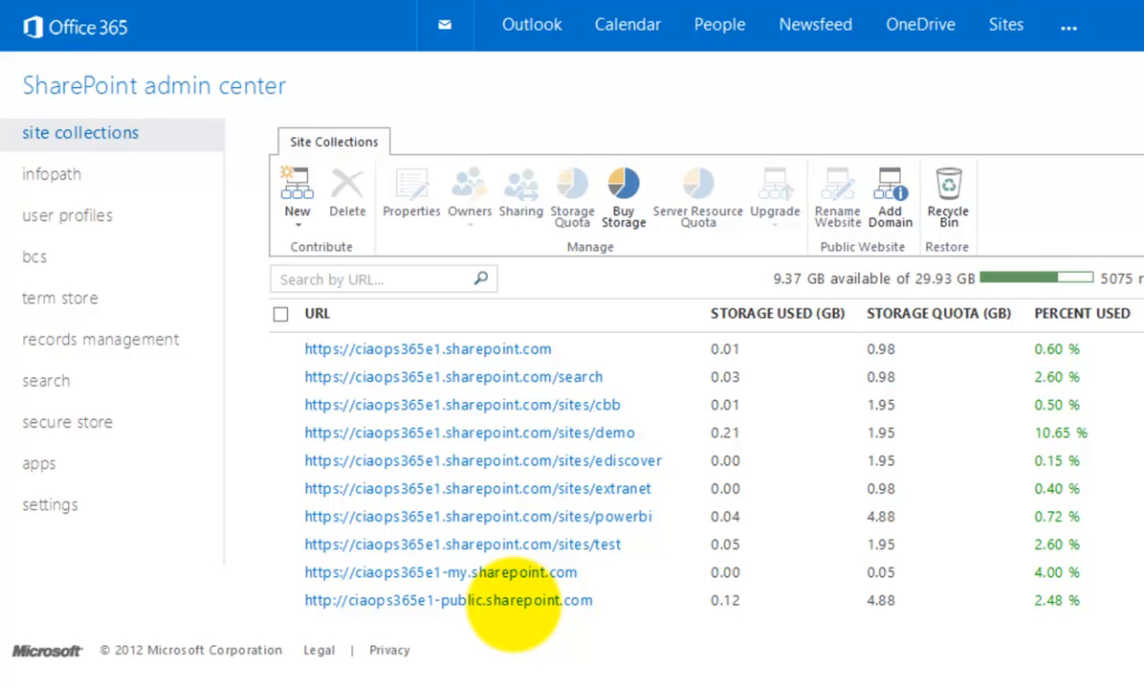
mouse_move(497, 546)
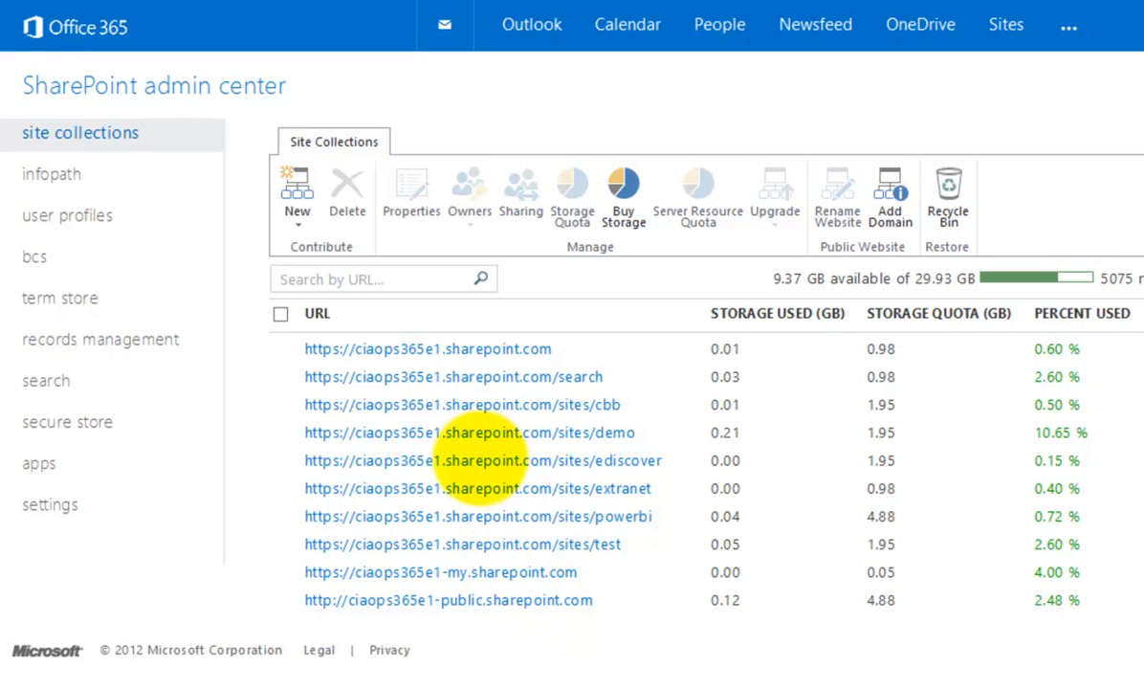
click(282, 406)
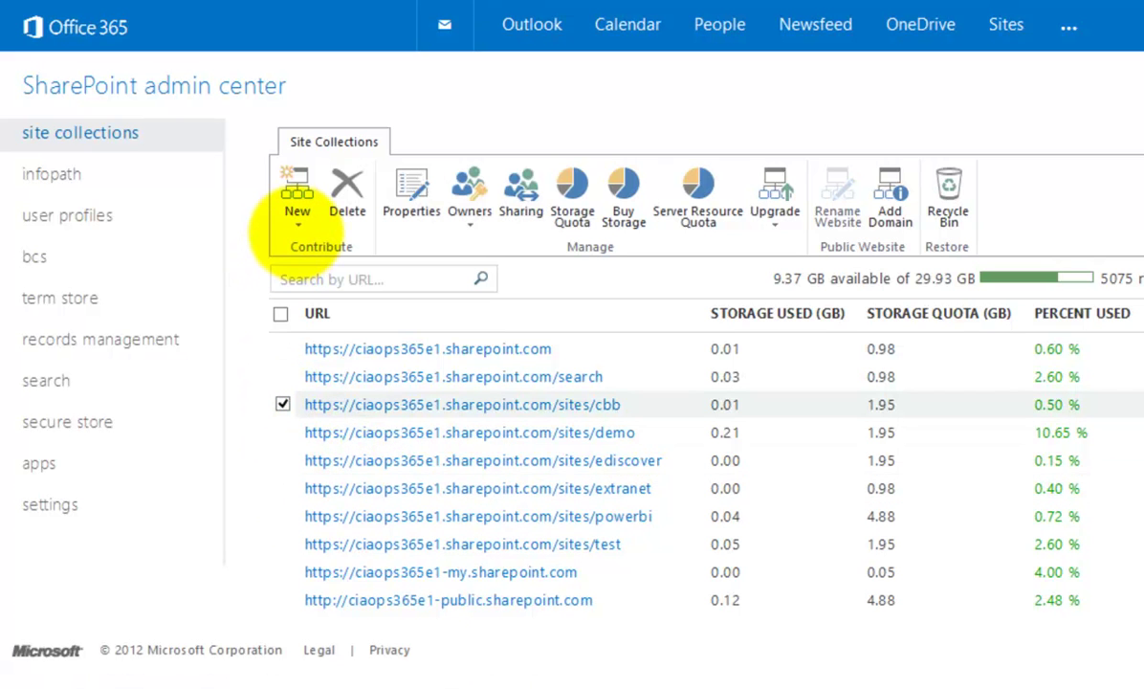
mouse_move(488, 191)
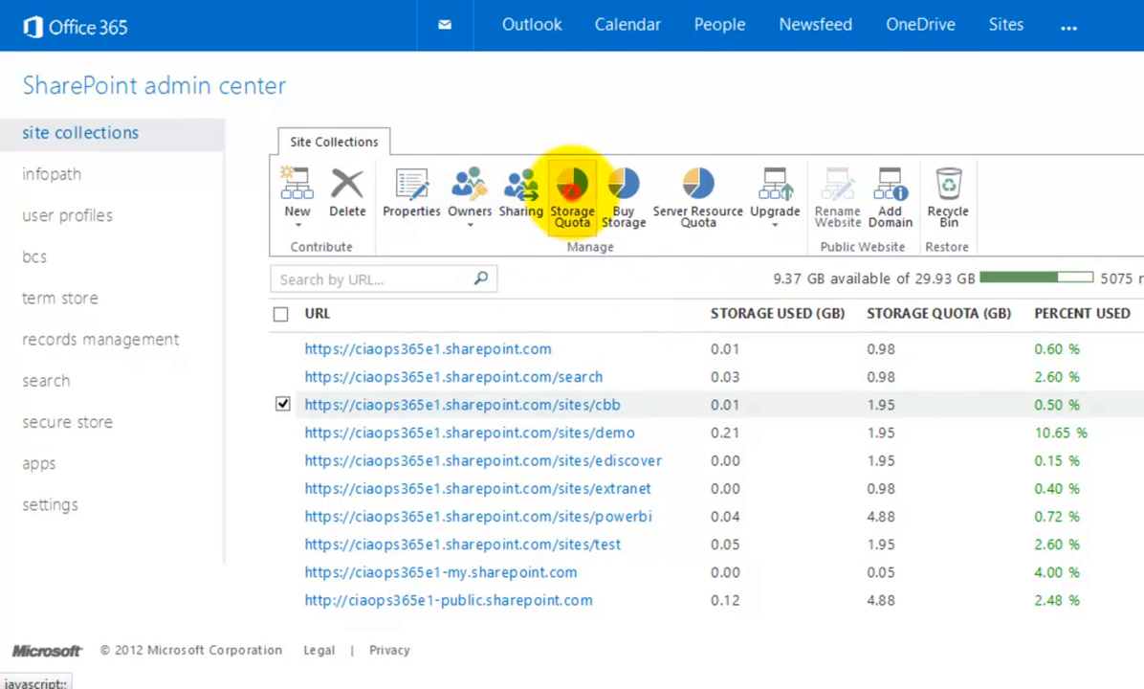
Save a 2996 MB storage quota for /sites/cbb with admin e-mail warnings at 90%.
click(572, 189)
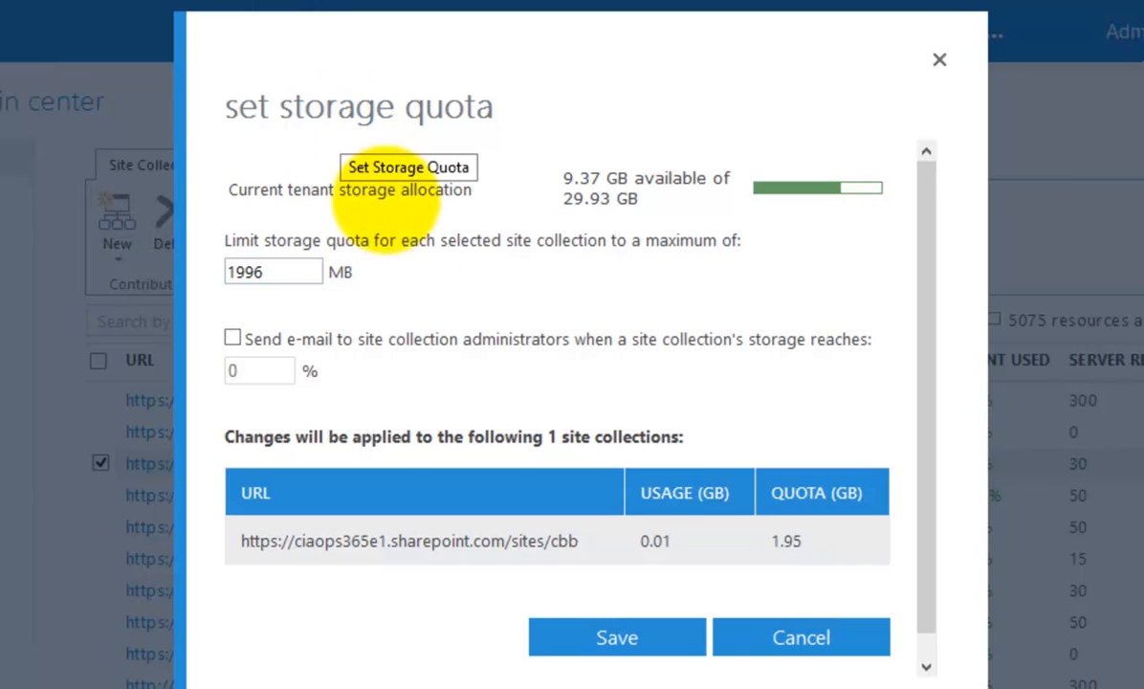
mouse_move(589, 200)
text(2996)
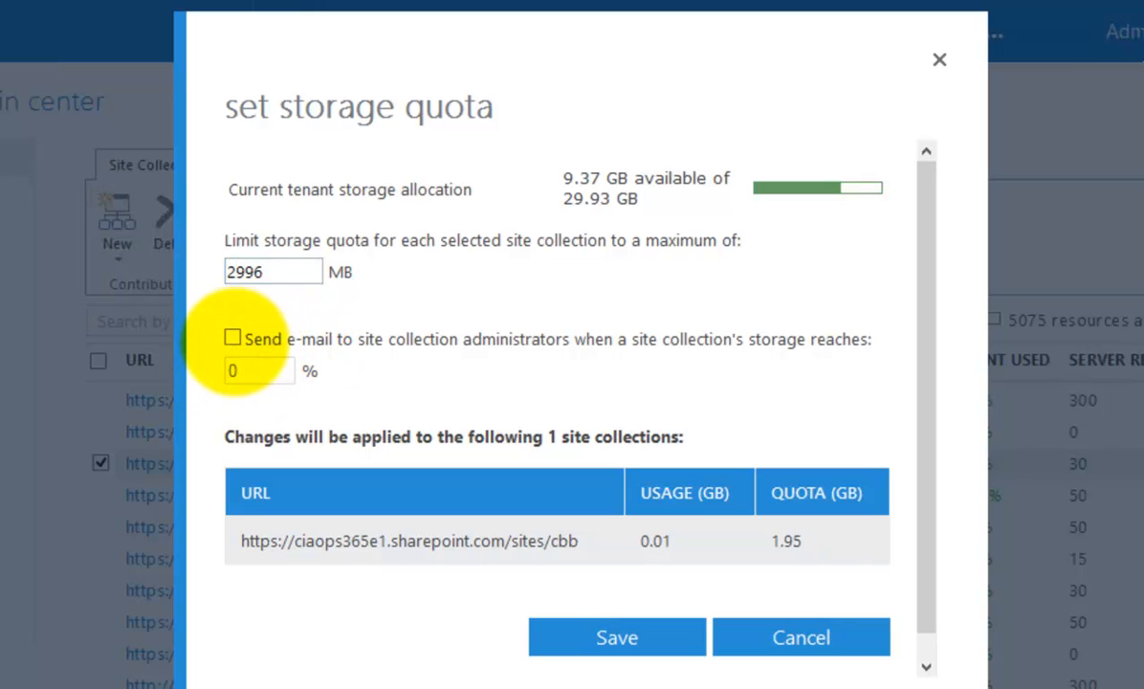
click(232, 337)
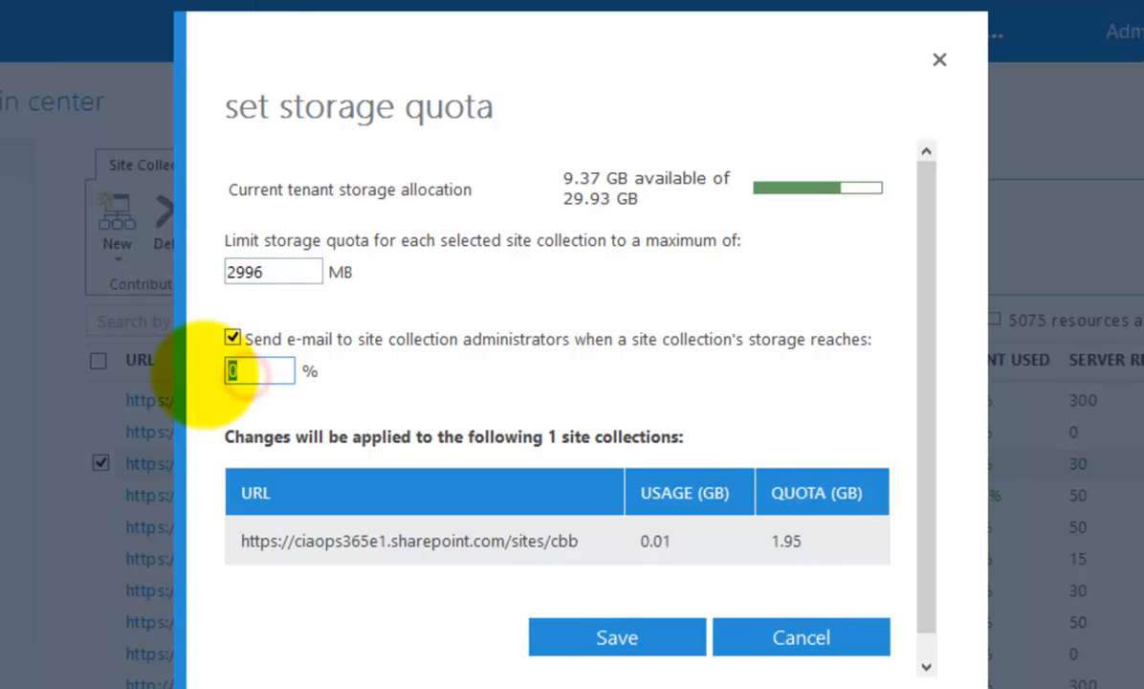
text(10)
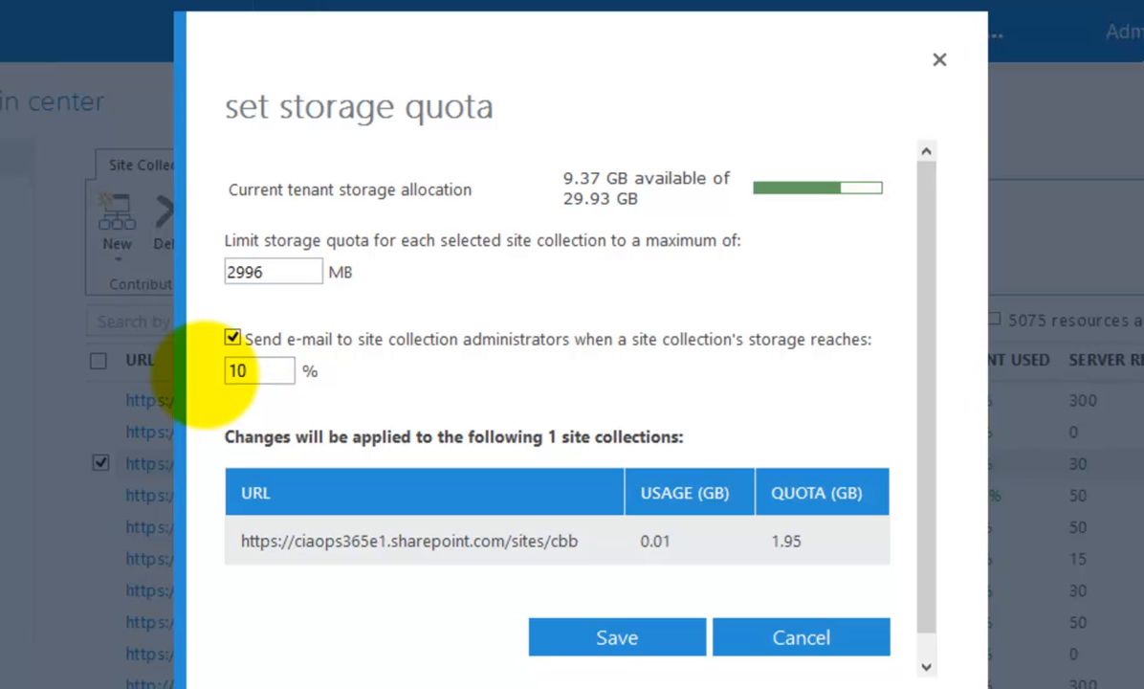
text(90)
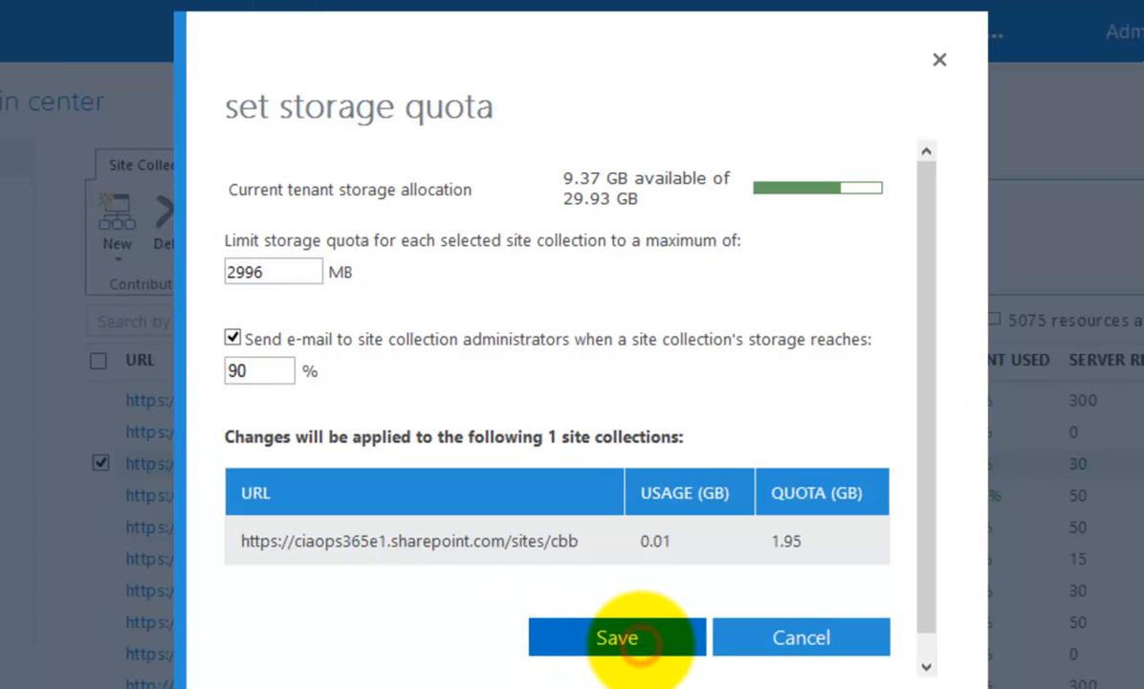
click(620, 639)
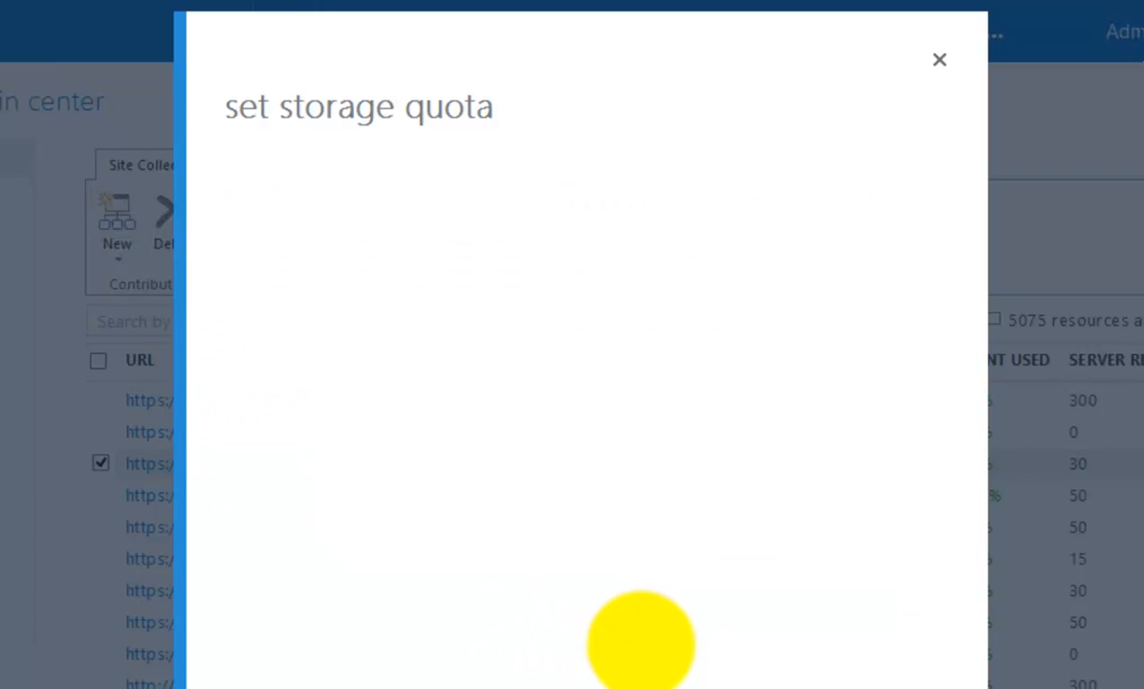
Return to the site collections list, where /sites/cbb now shows a 2.93 GB quota.
click(936, 58)
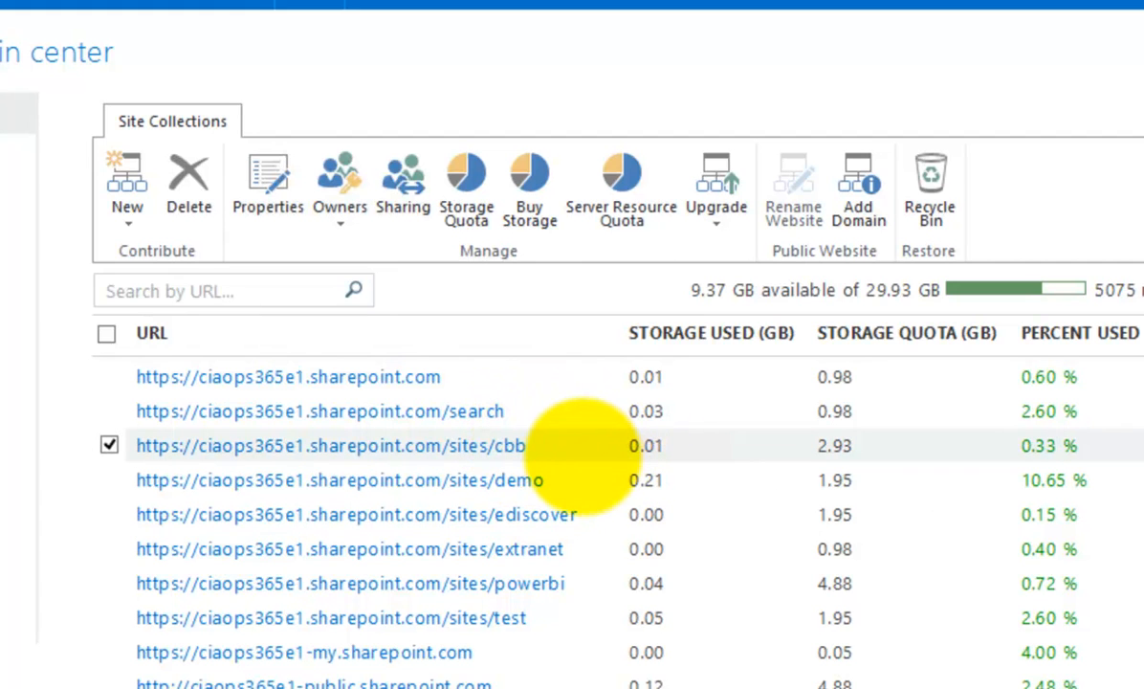
mouse_move(467, 188)
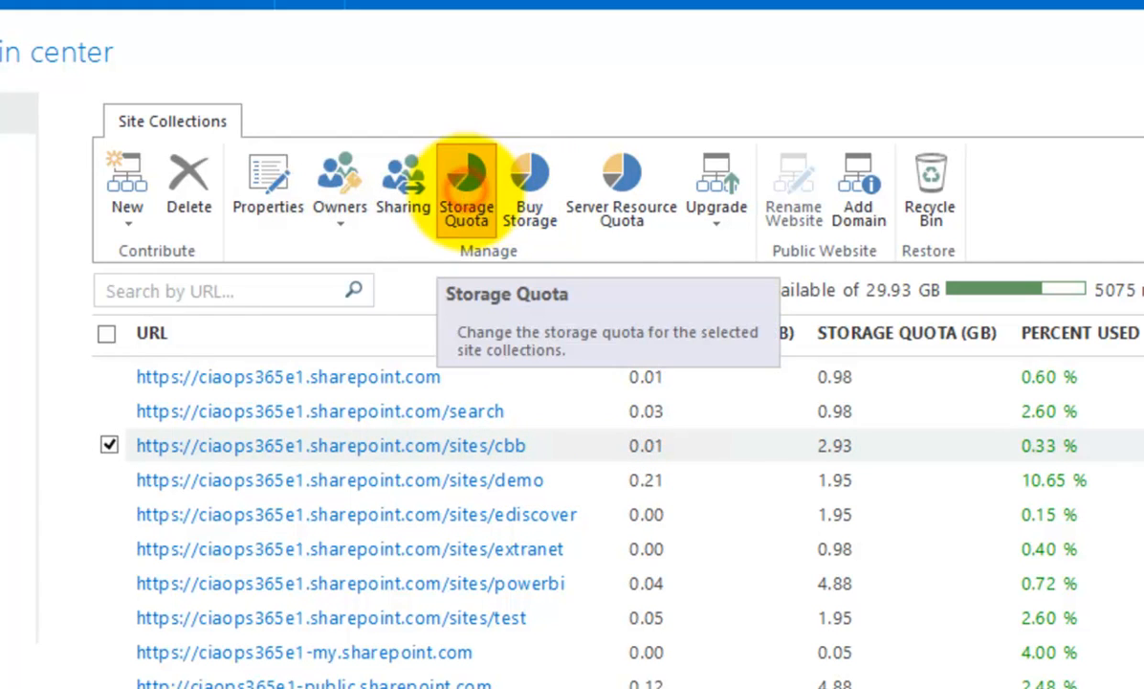
click(467, 182)
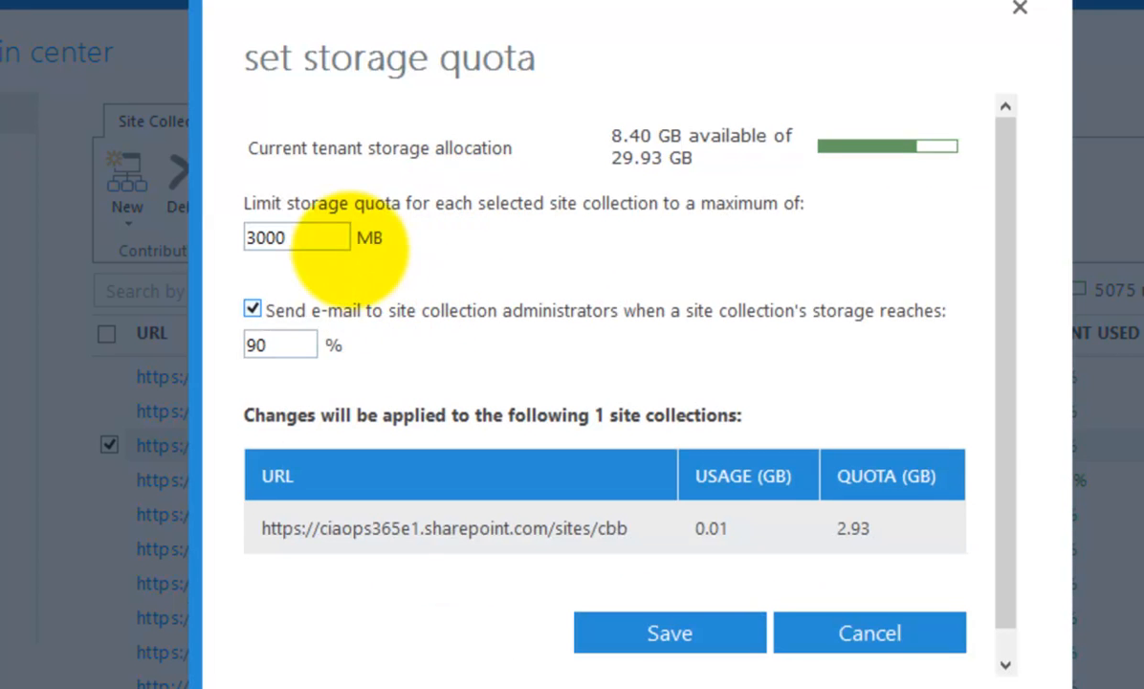
triple_click(287, 237)
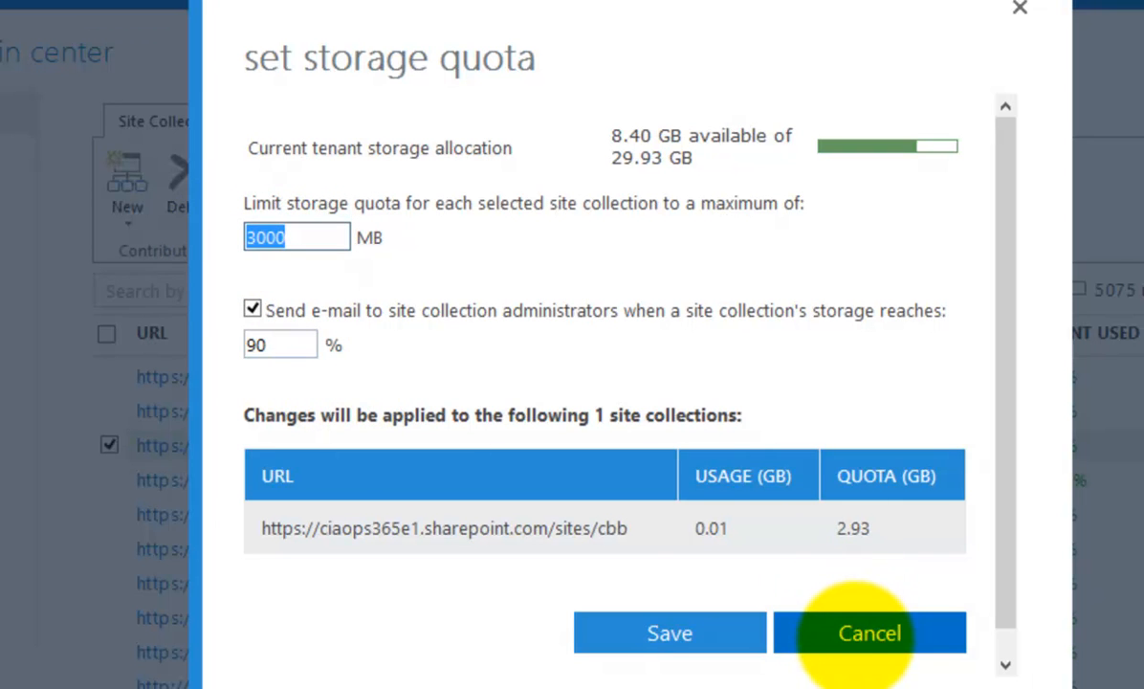
click(873, 632)
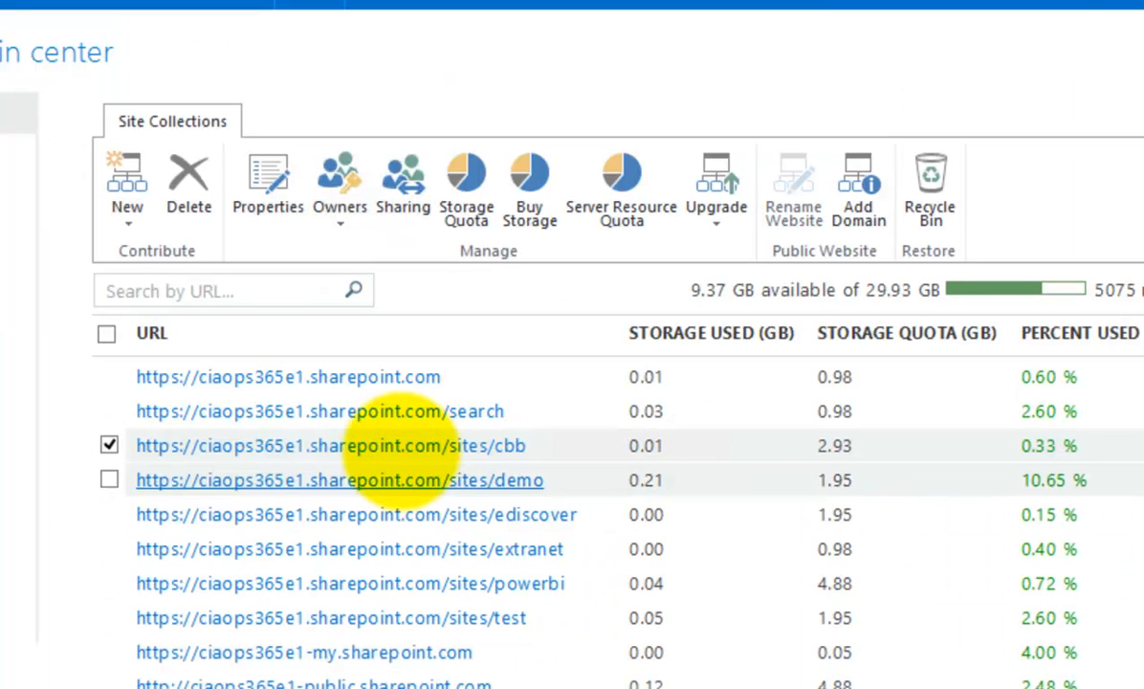
click(268, 182)
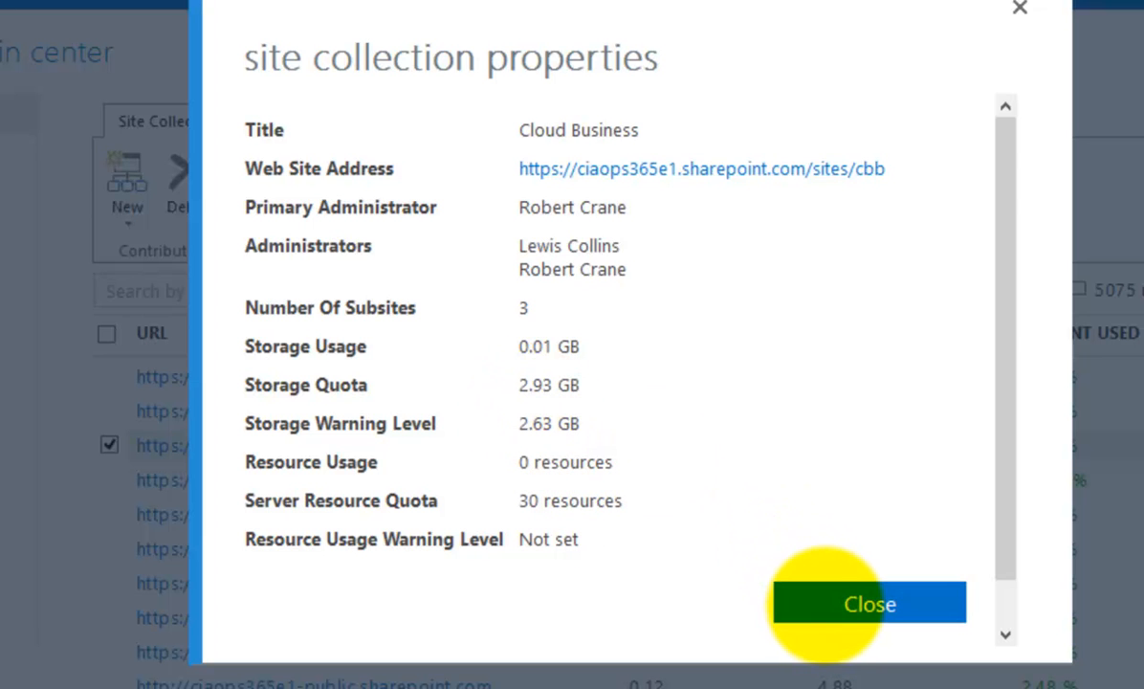
click(865, 605)
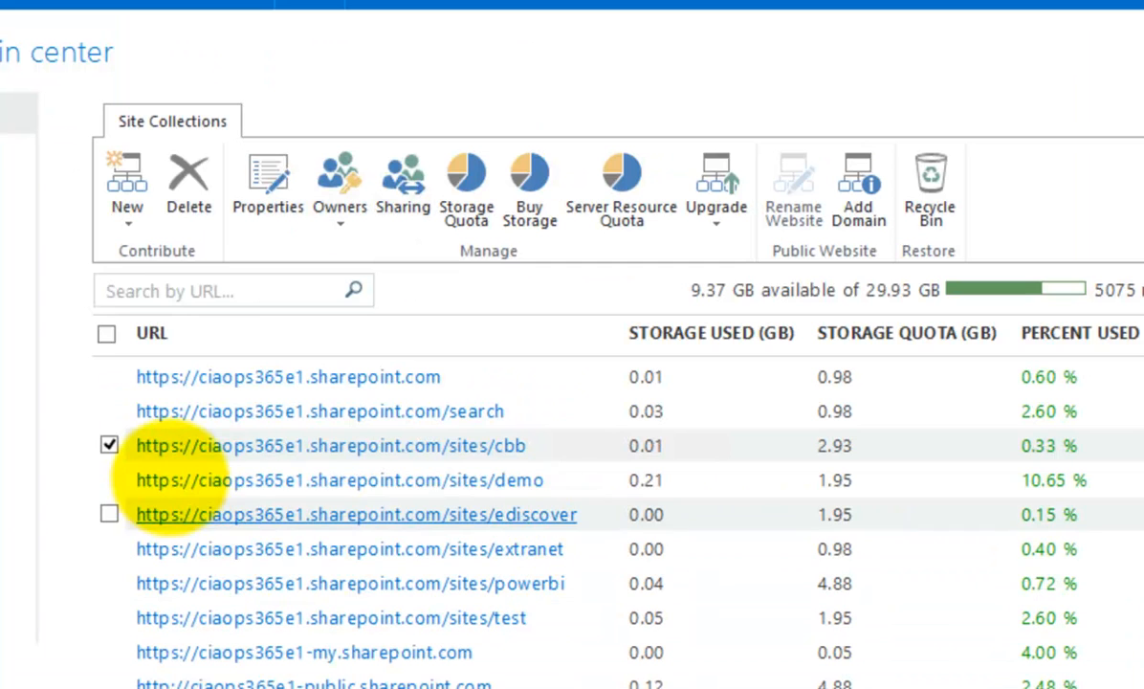
mouse_move(467, 182)
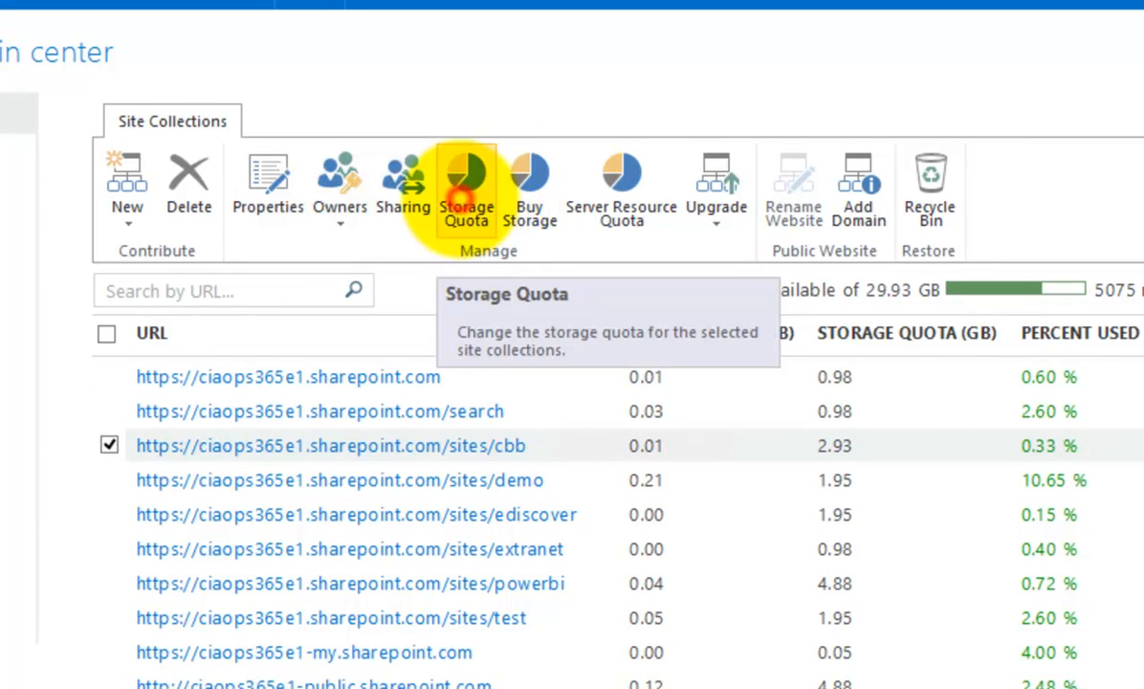
Lower the /sites/cbb storage limit to 2000 MB and save it.
click(467, 176)
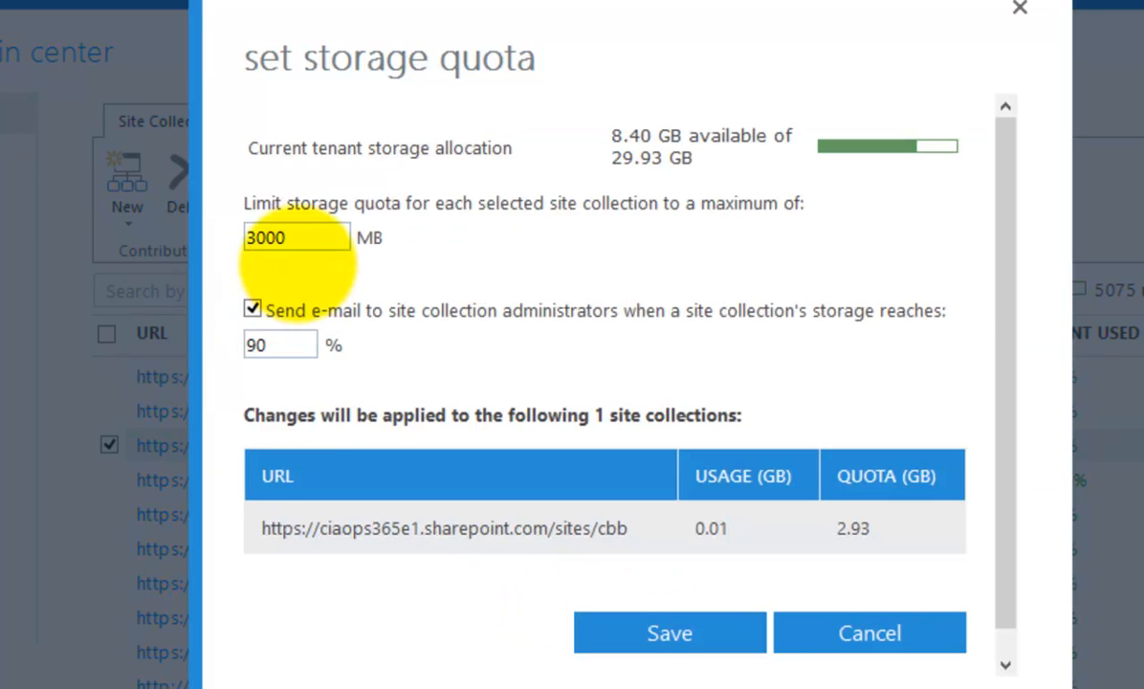
click(296, 238)
text(2000)
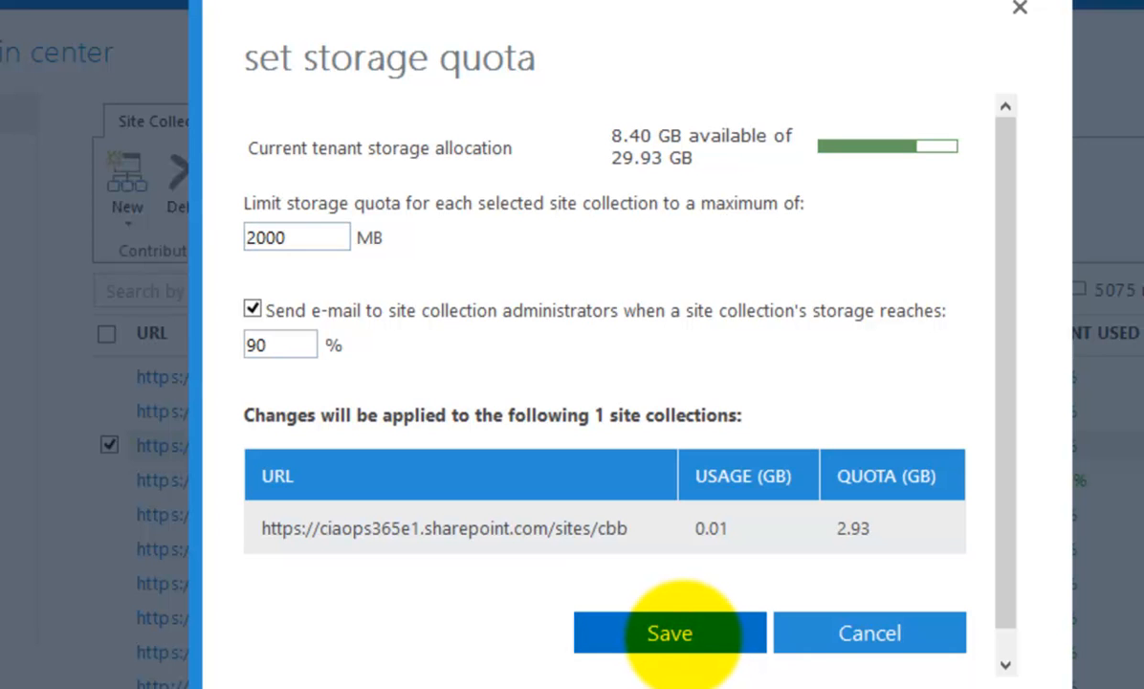
click(670, 633)
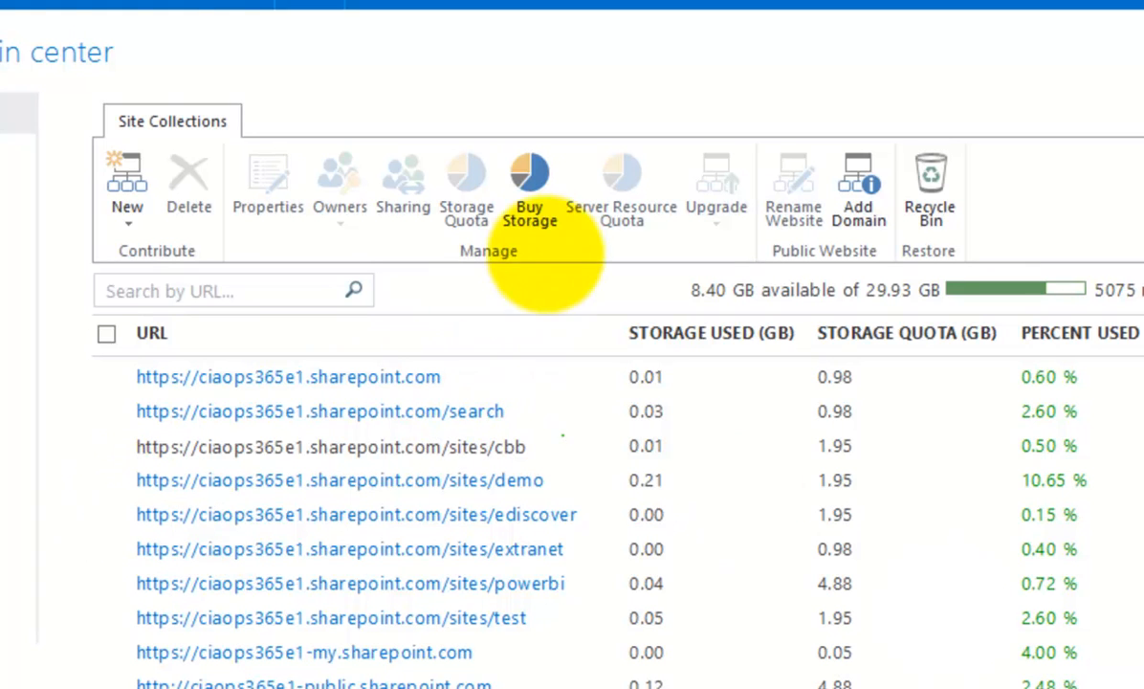
mouse_move(620, 188)
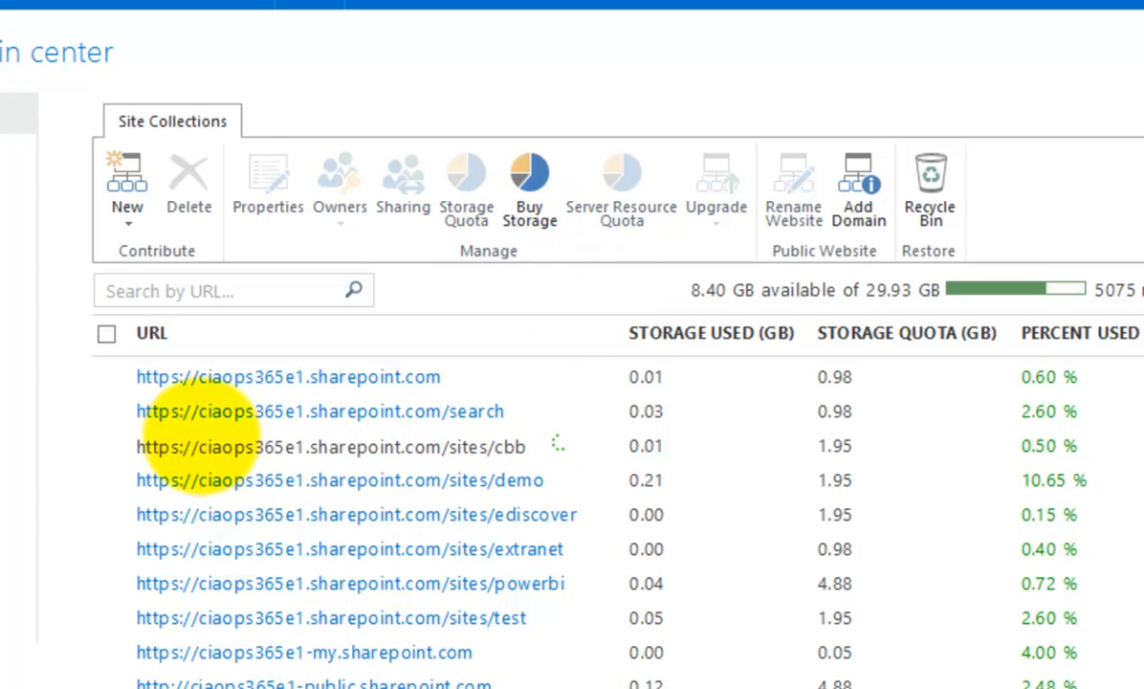
click(110, 375)
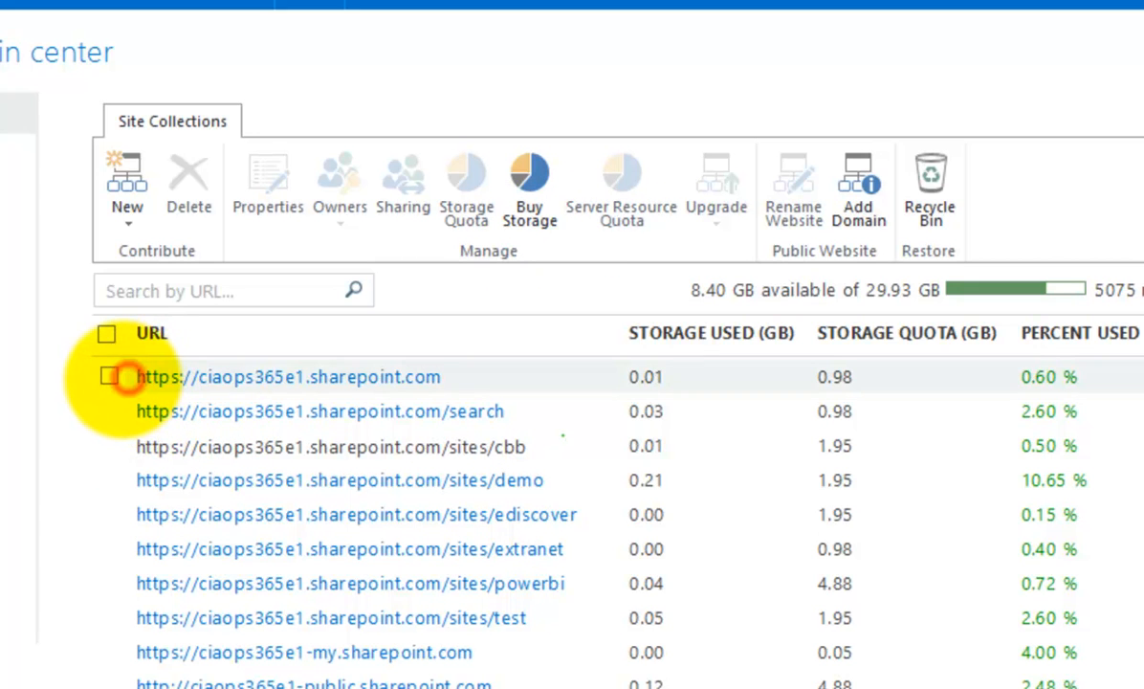
click(107, 375)
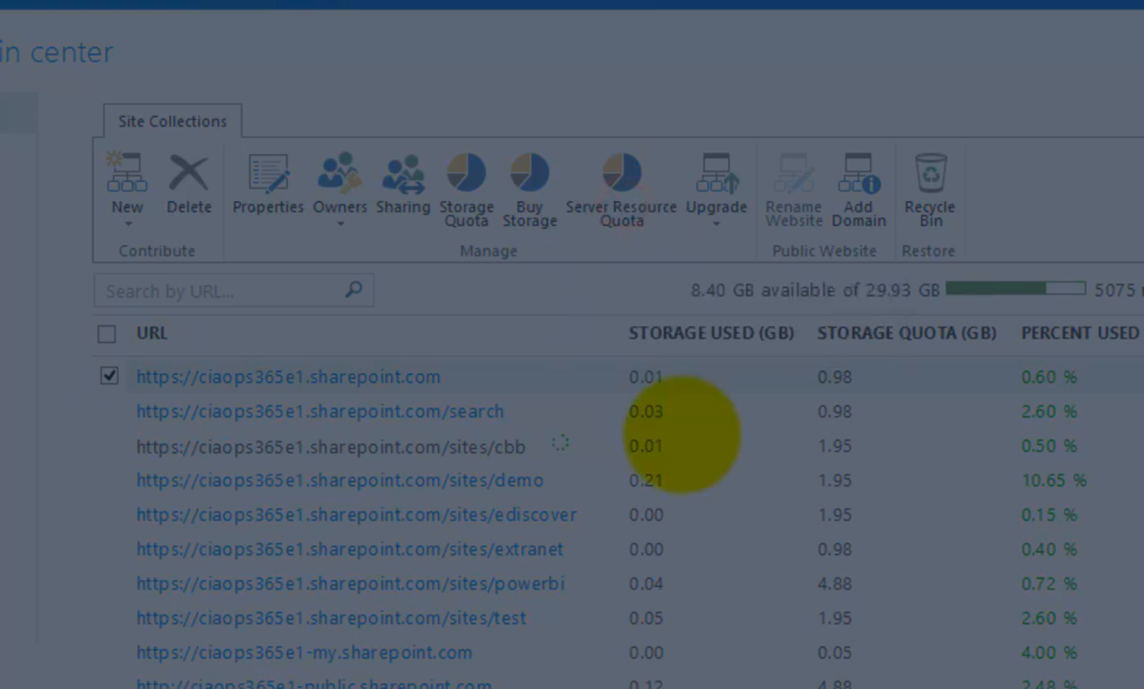
click(620, 182)
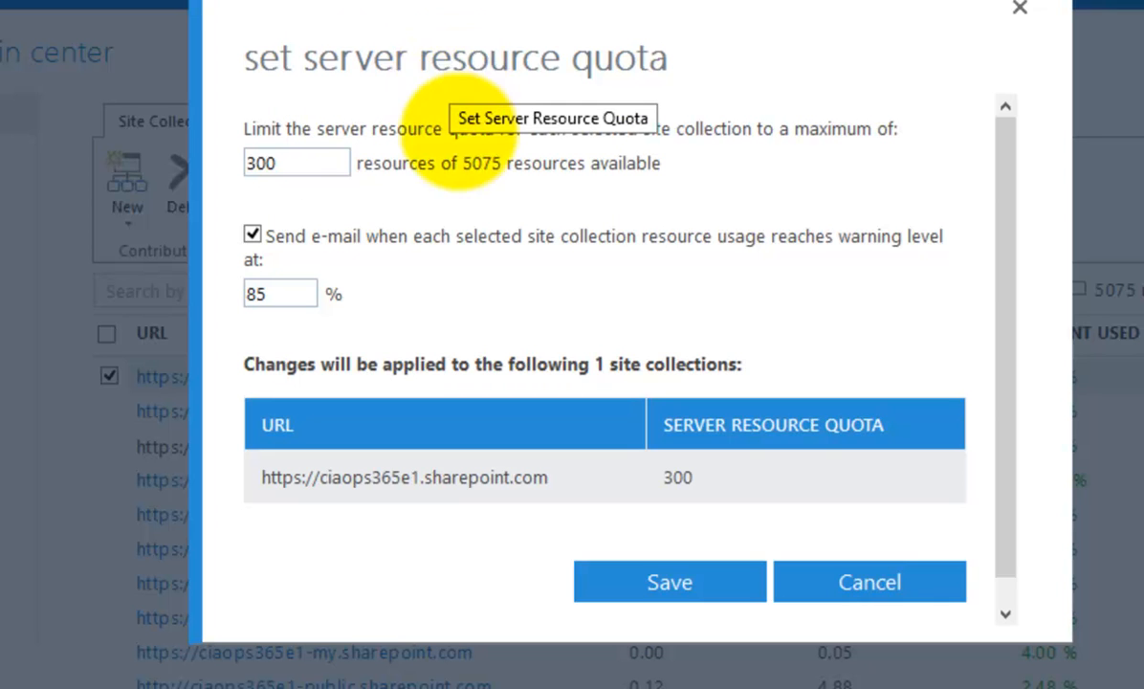
mouse_move(540, 230)
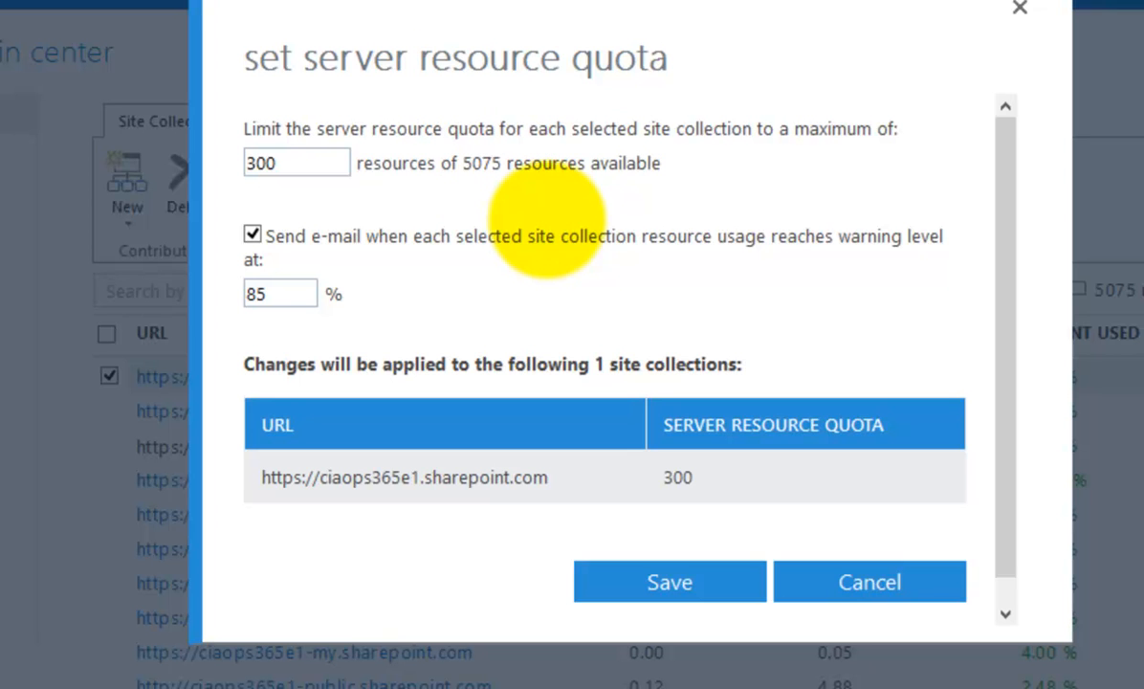
mouse_move(869, 582)
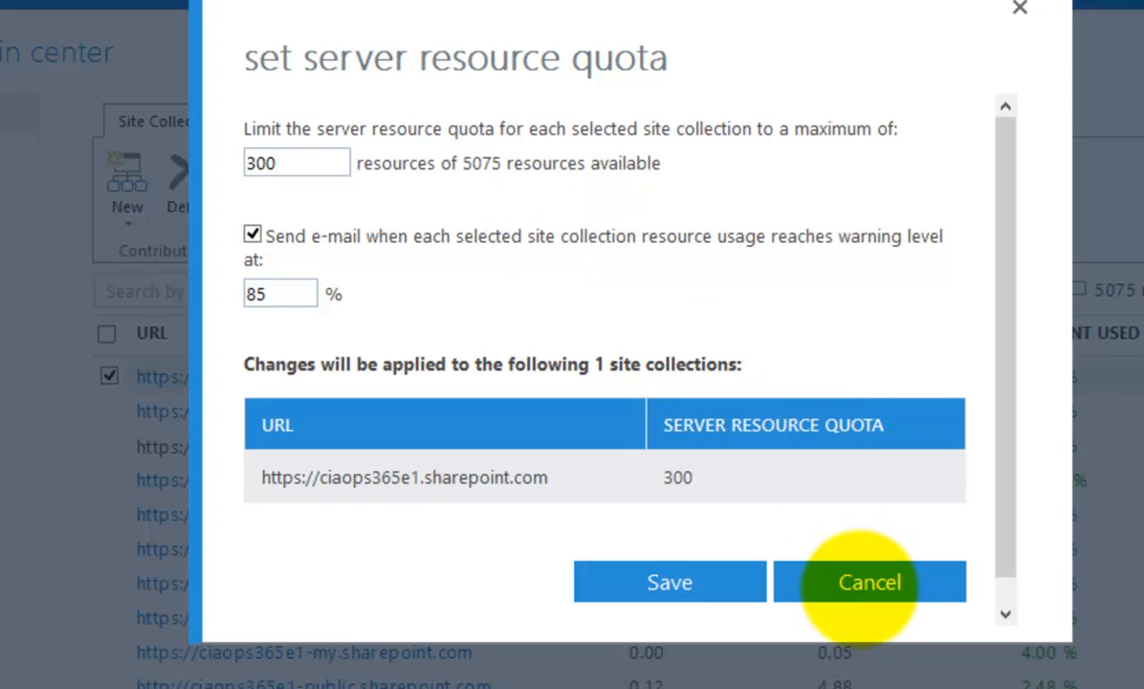
click(865, 582)
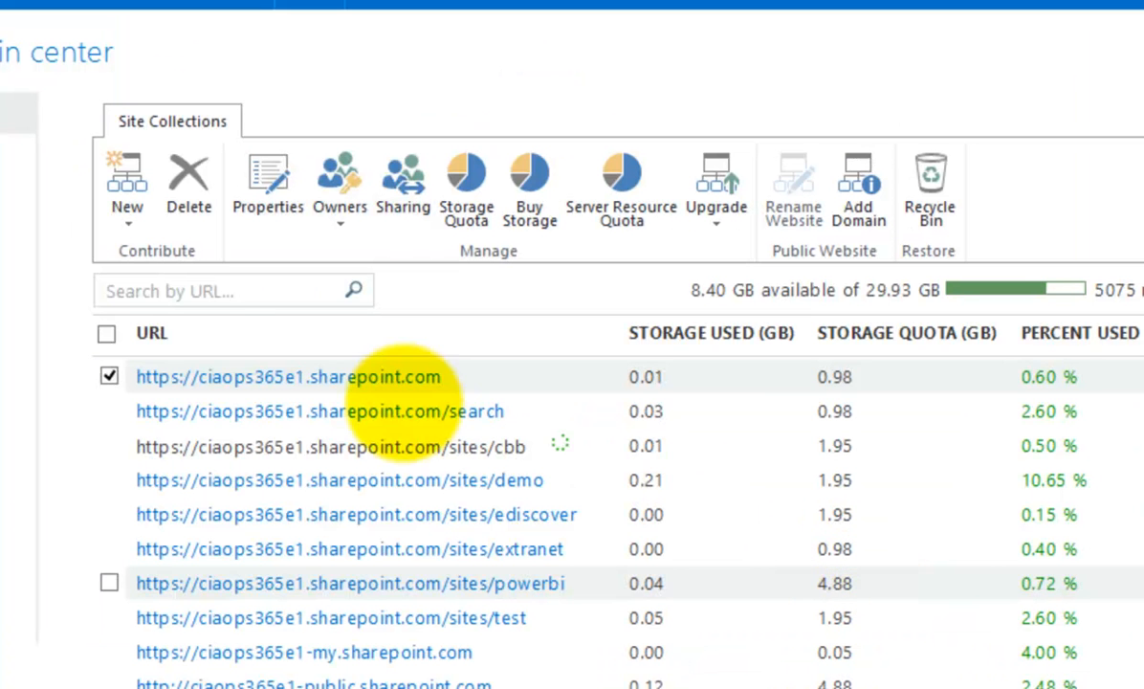
Select /sites/demo instead of the root site and bring up Manage Administrators from Owners.
click(107, 377)
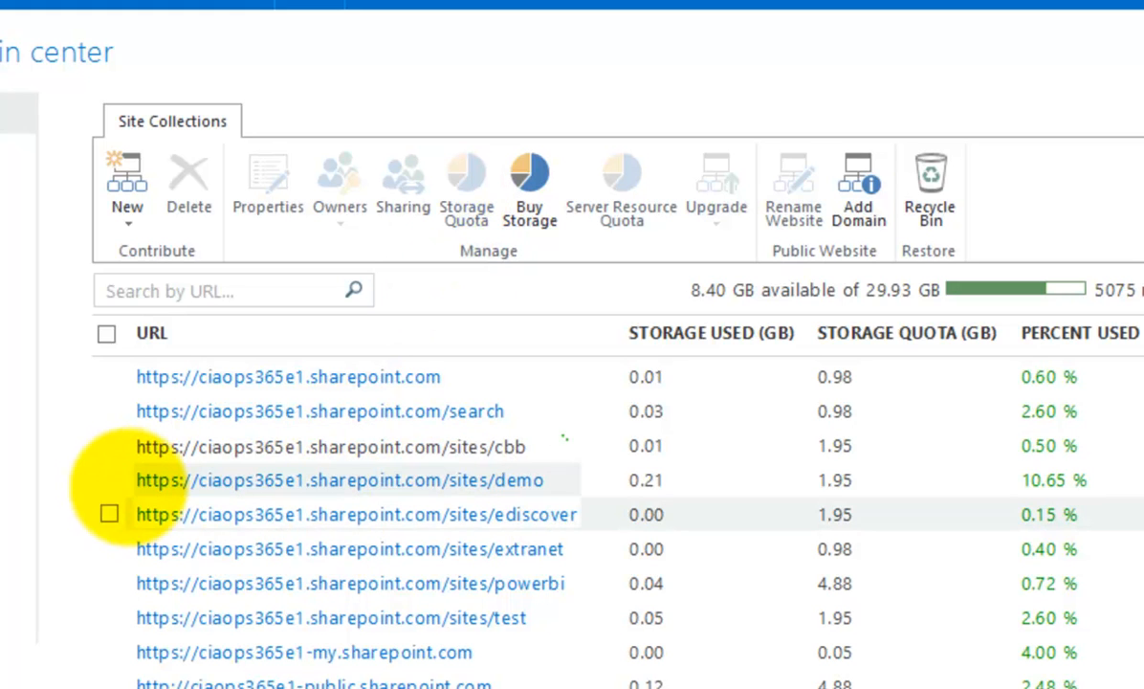
click(107, 481)
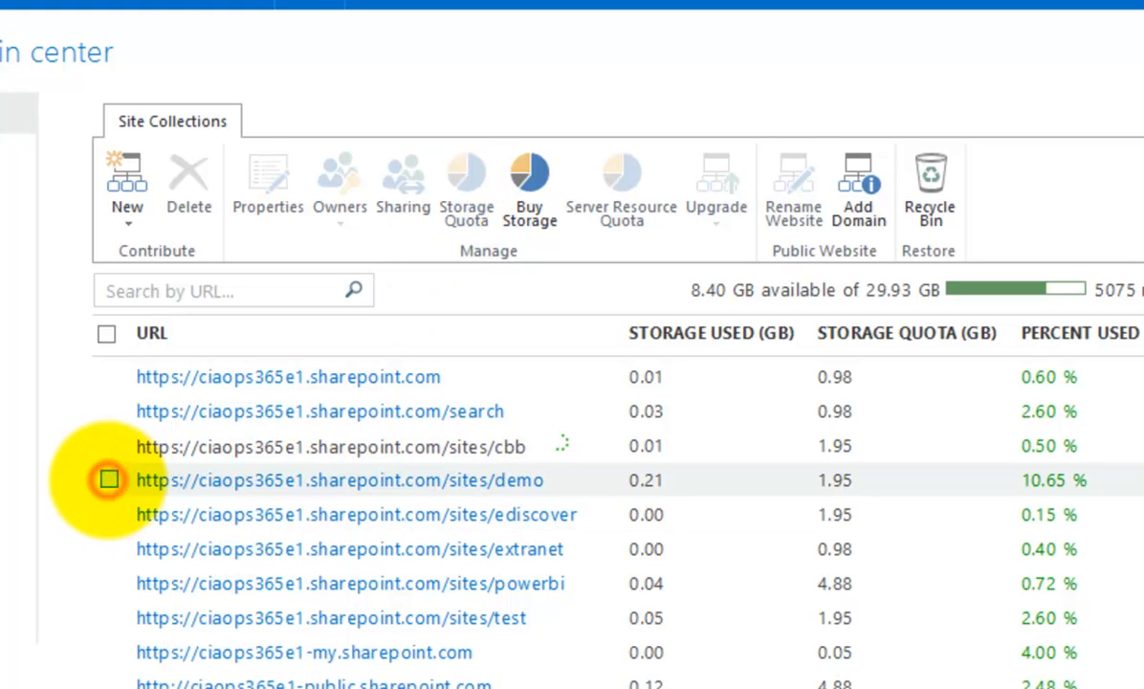
click(105, 481)
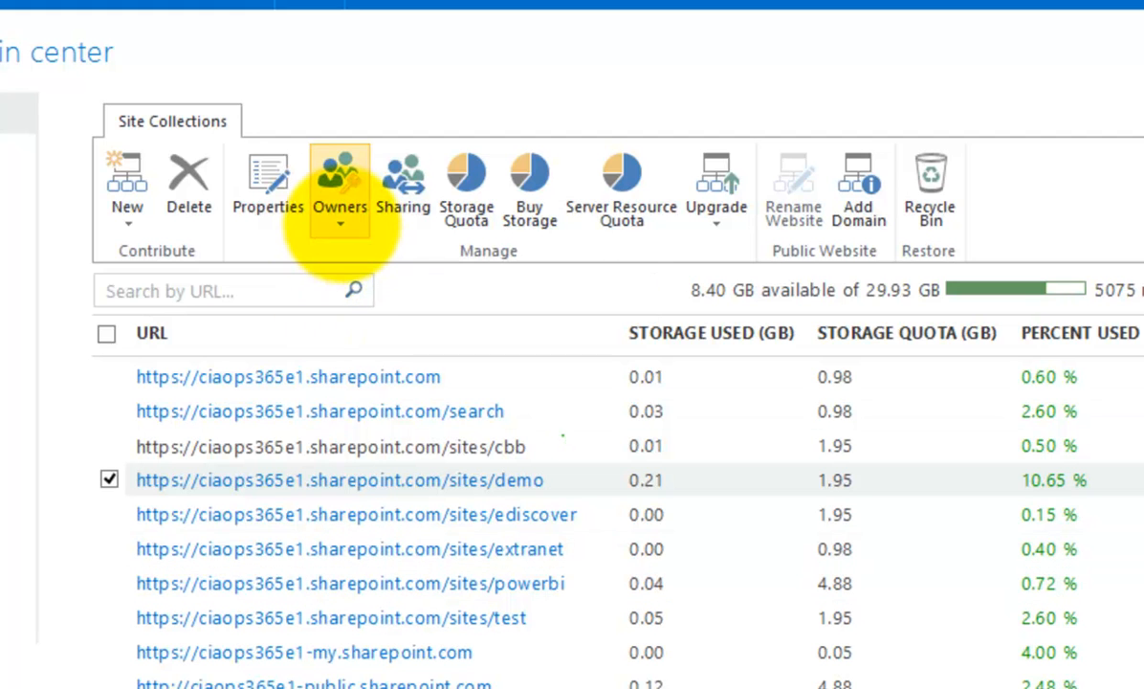
click(341, 182)
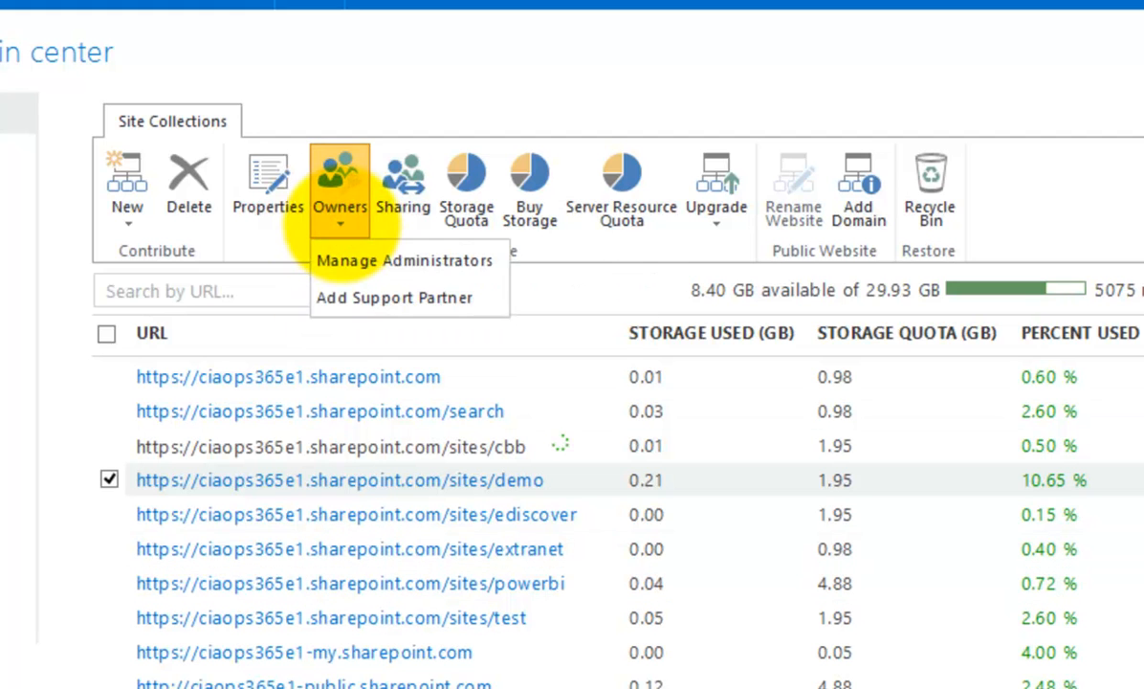
mouse_move(403, 261)
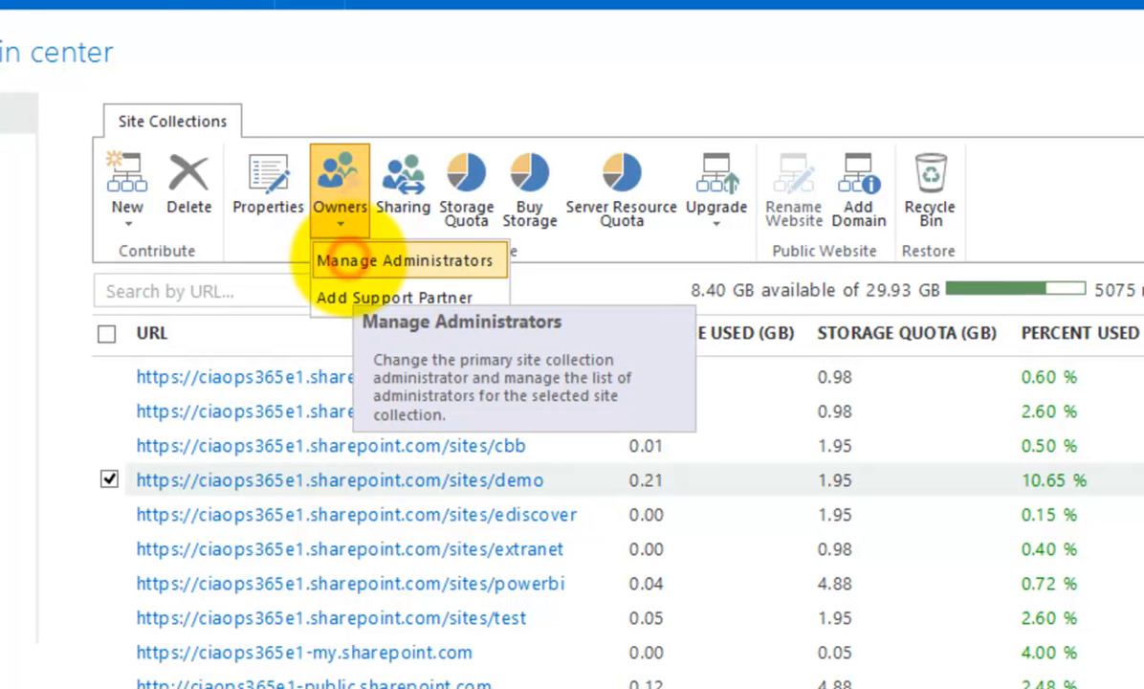
click(404, 260)
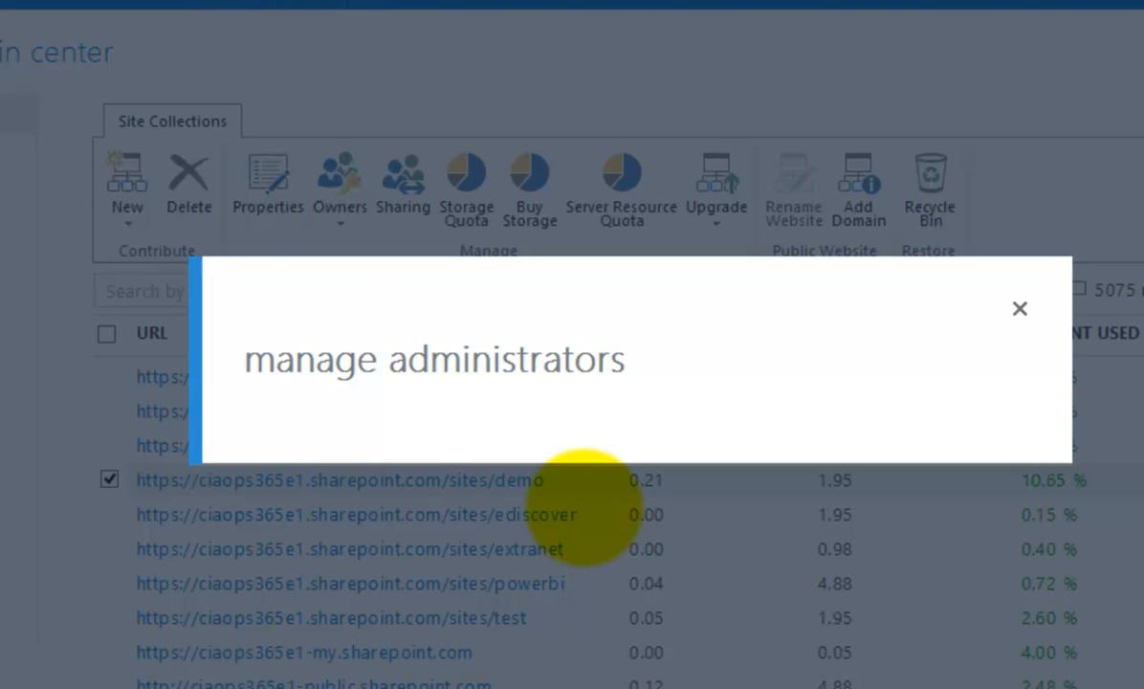
mouse_move(608, 368)
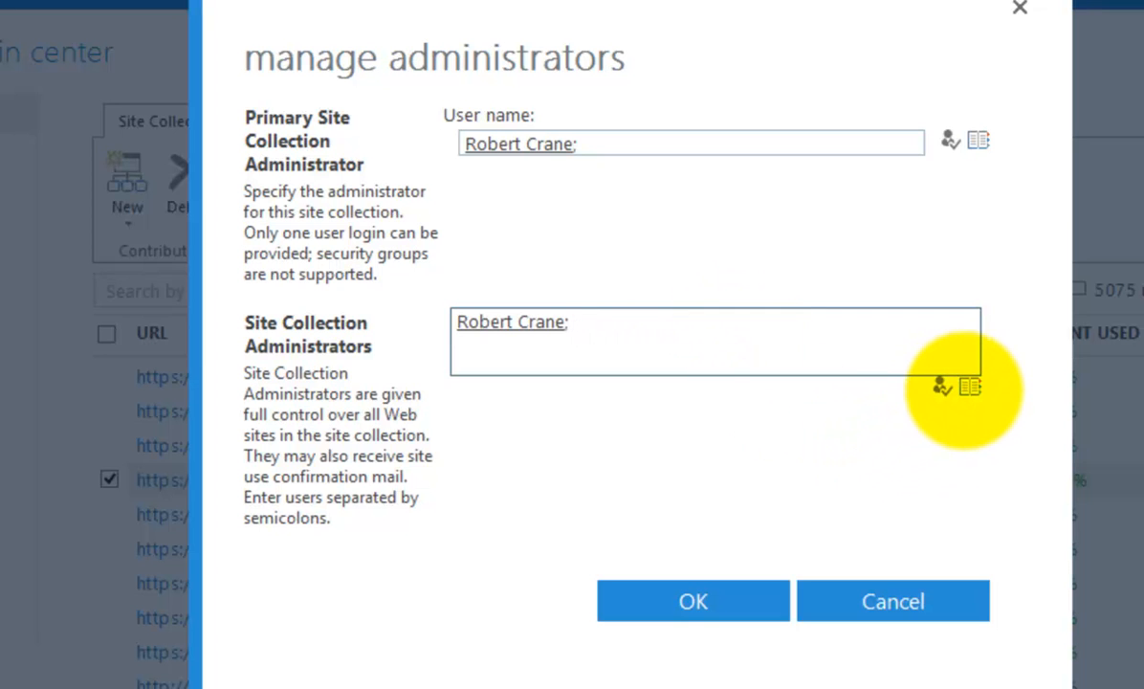
click(972, 387)
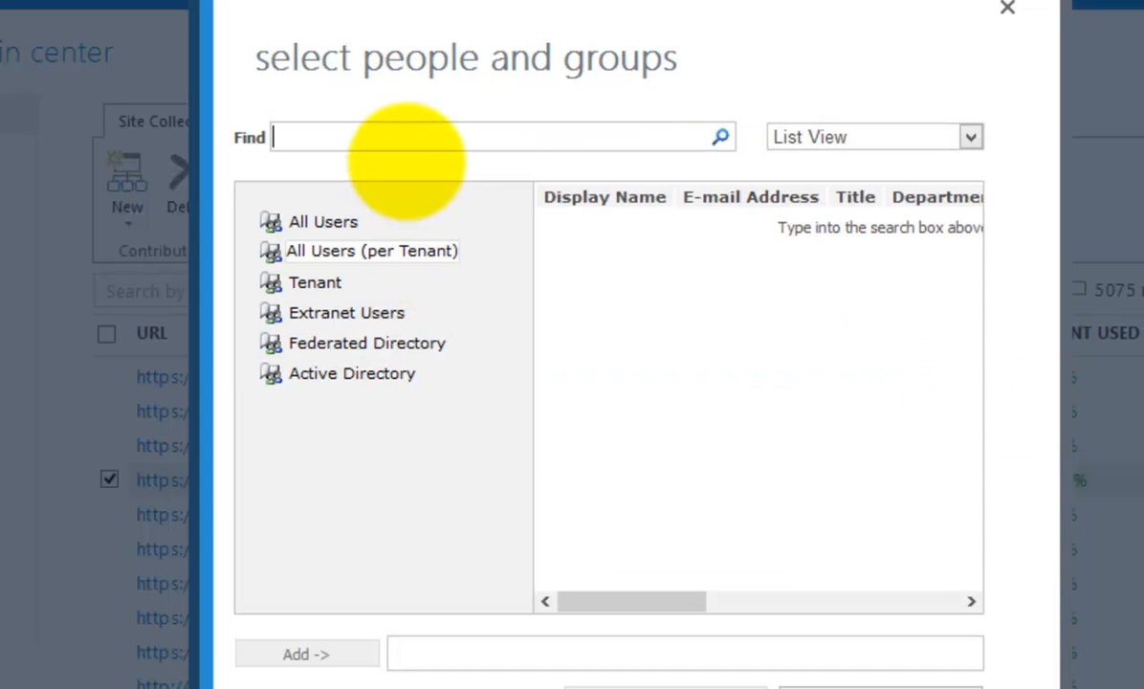
text(gordo)
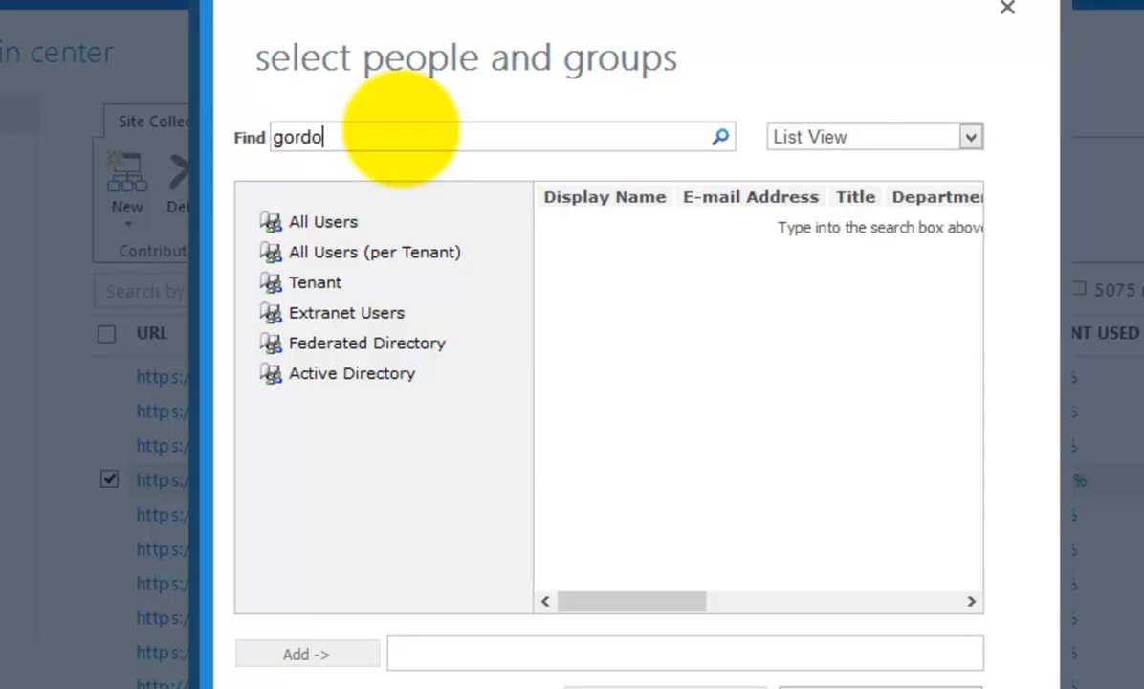
click(719, 136)
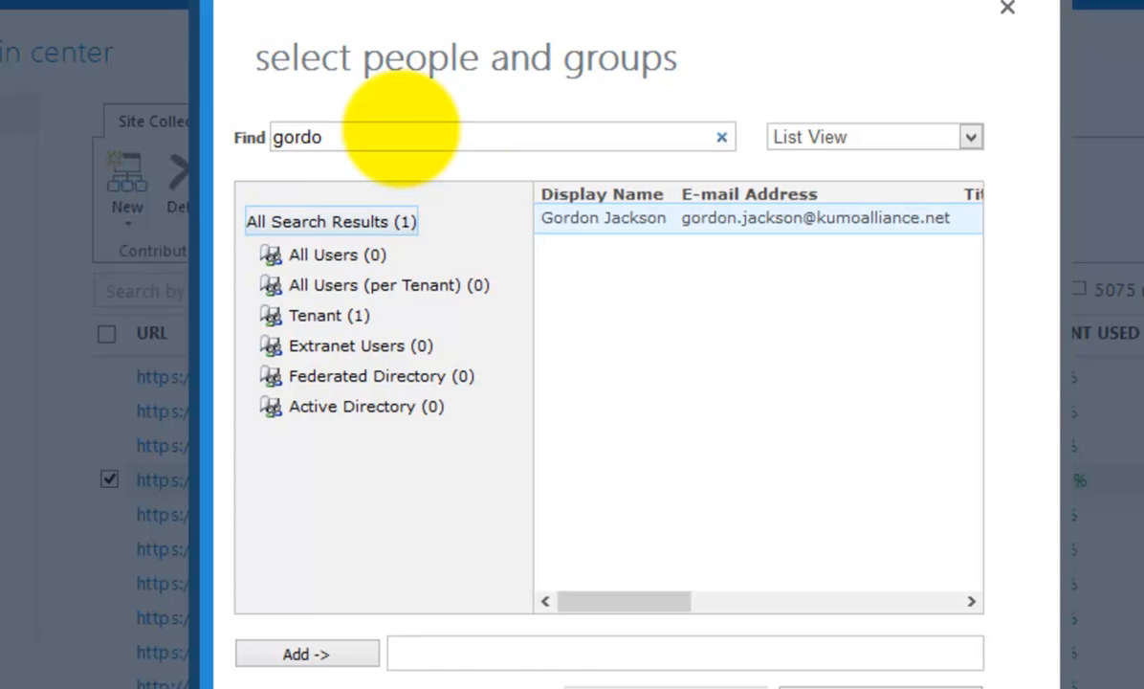
click(306, 654)
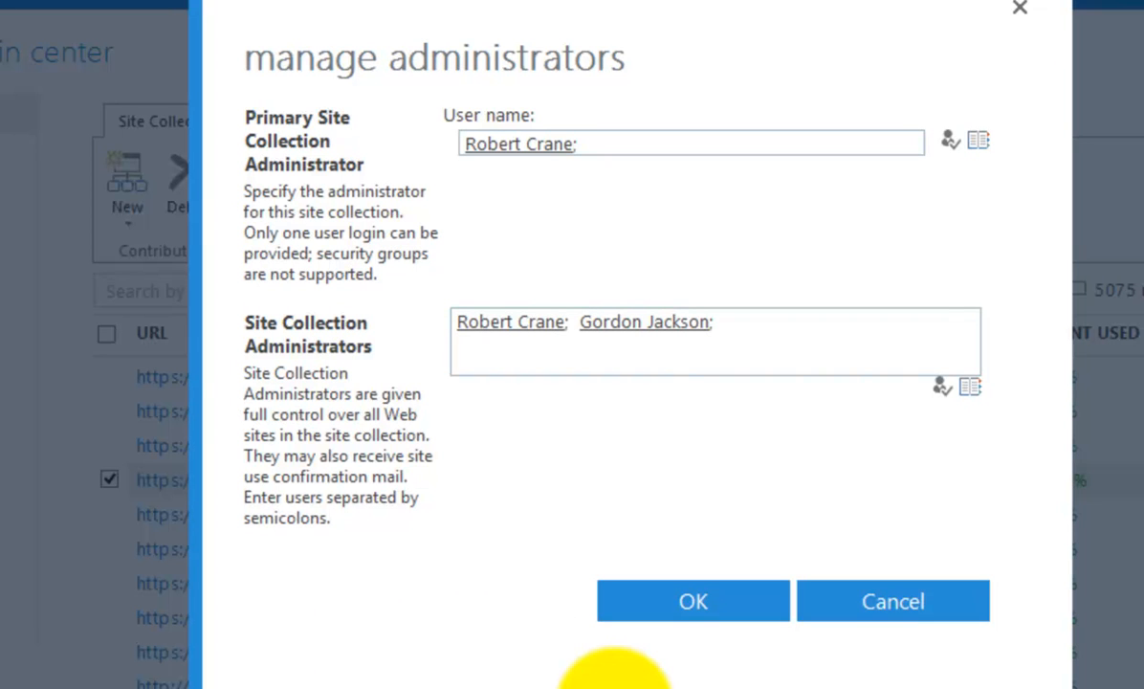
mouse_move(660, 440)
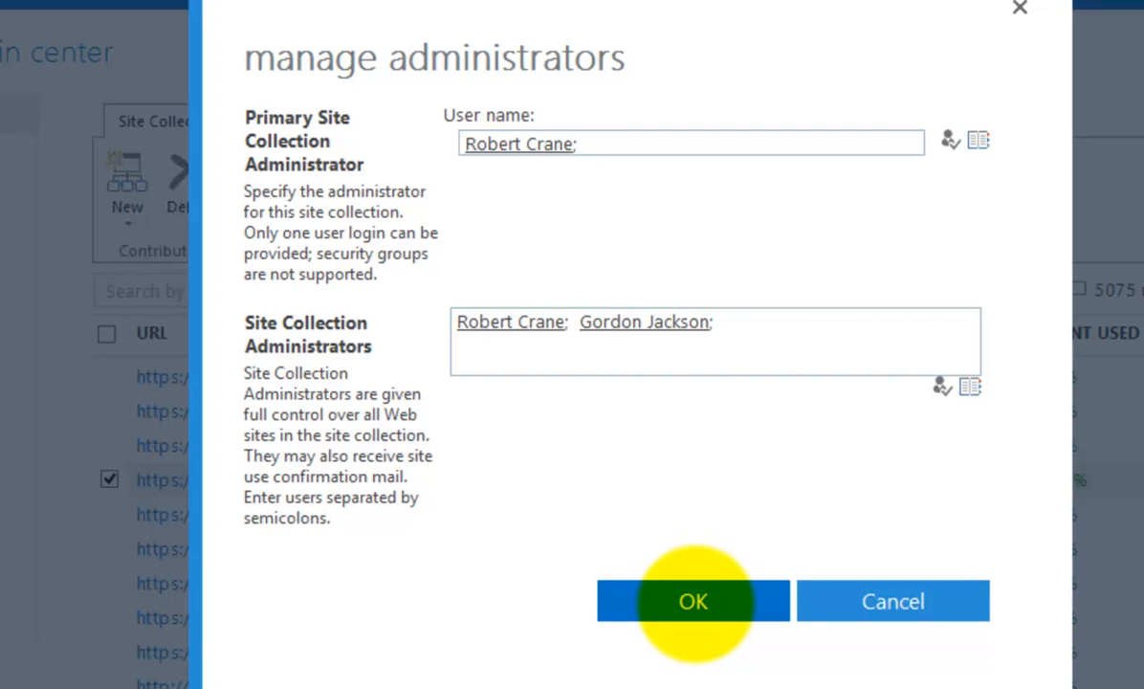
click(695, 601)
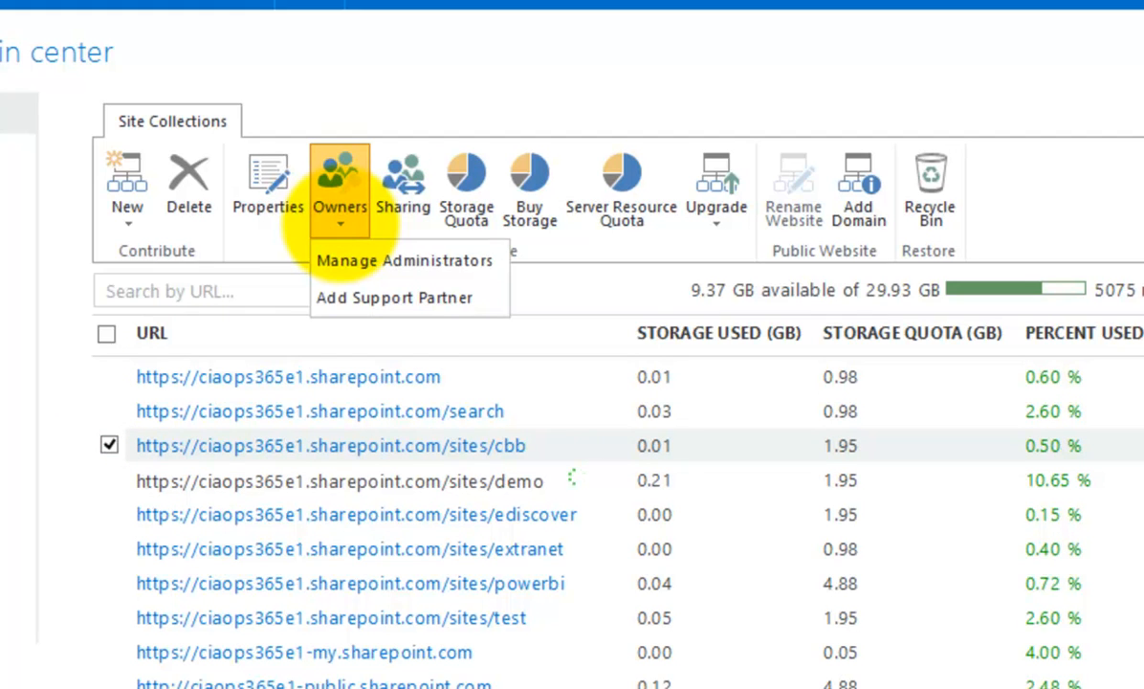
mouse_move(58, 558)
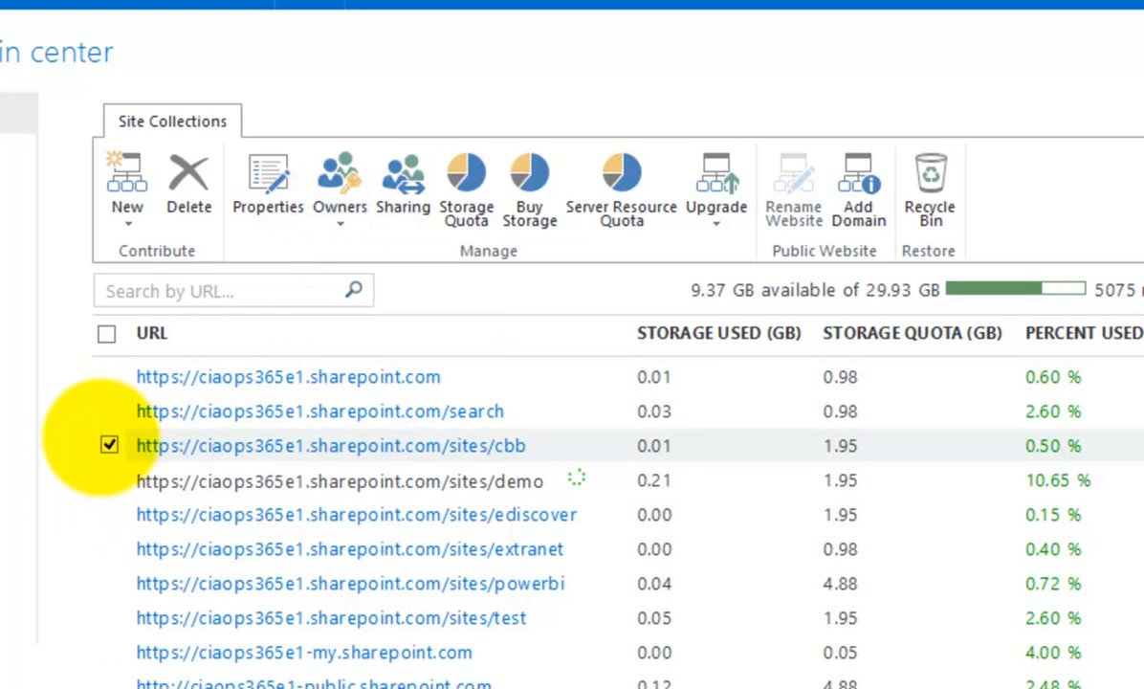
click(103, 444)
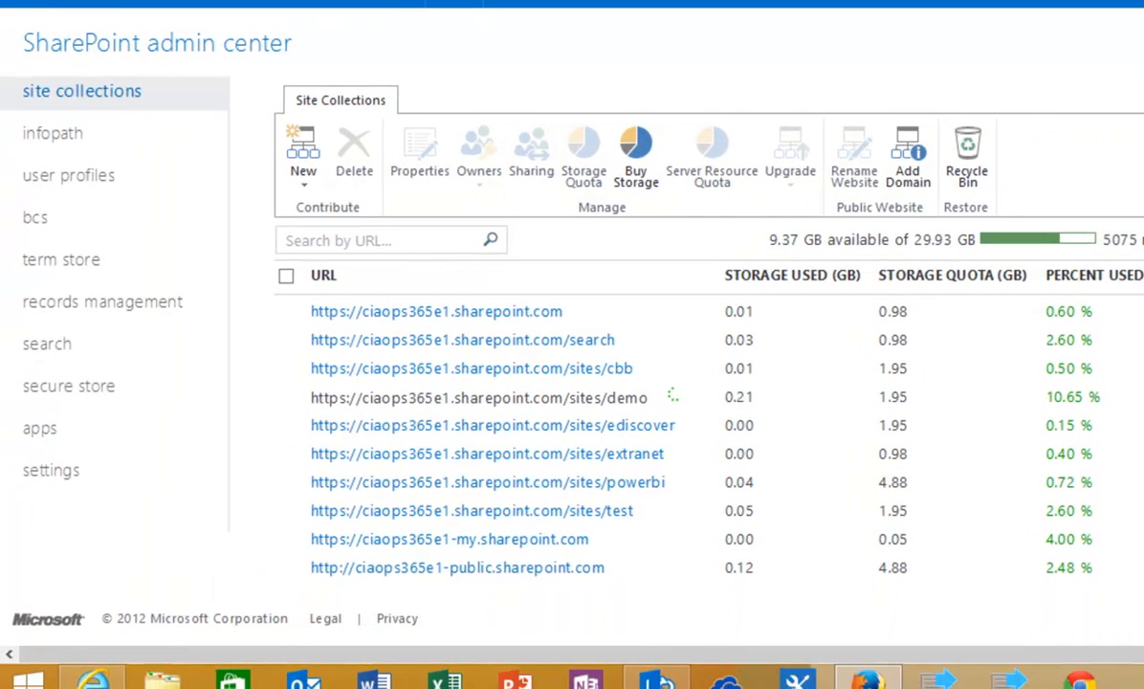
mouse_move(681, 392)
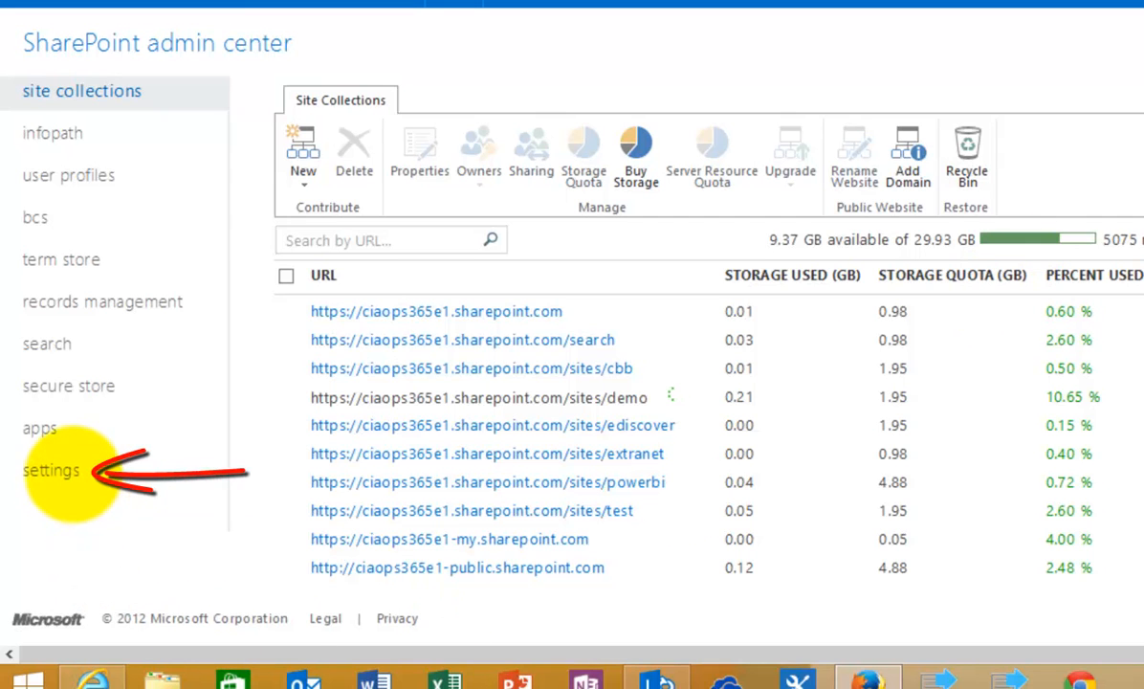
mouse_move(52, 471)
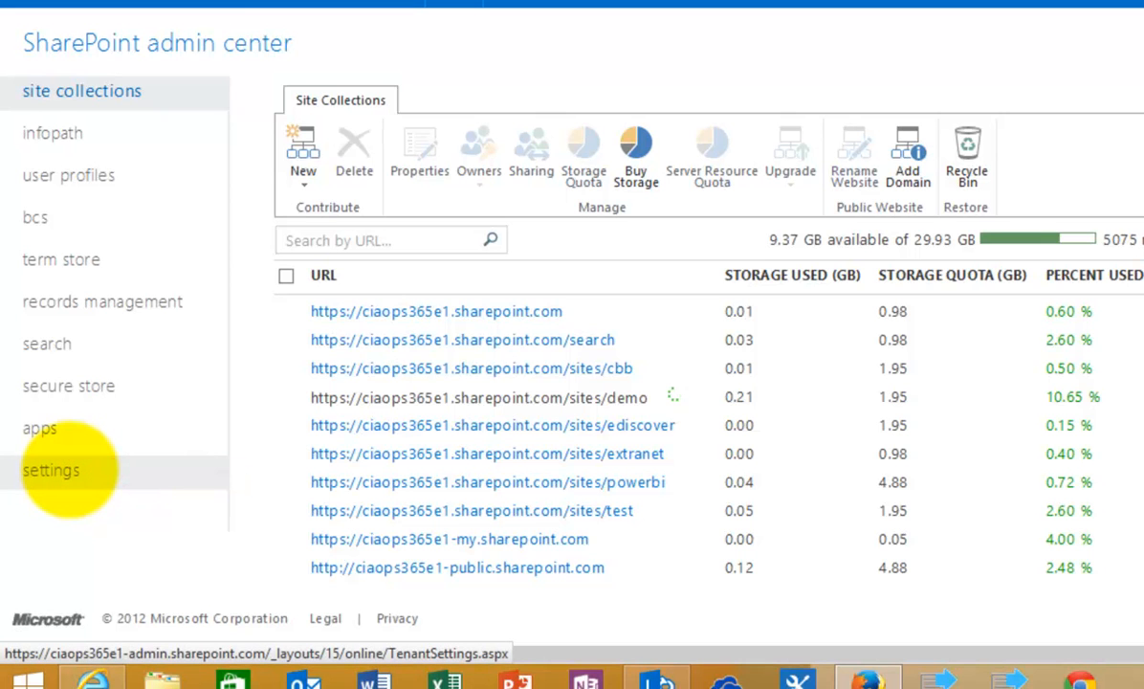
click(51, 470)
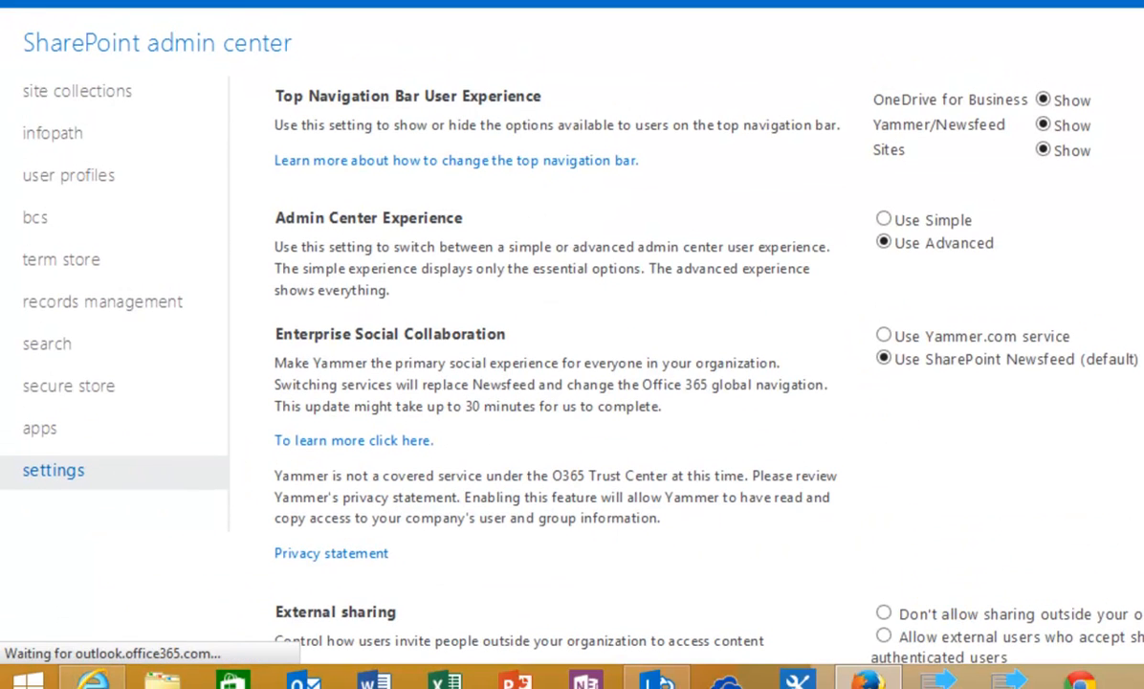
scroll(down, 3)
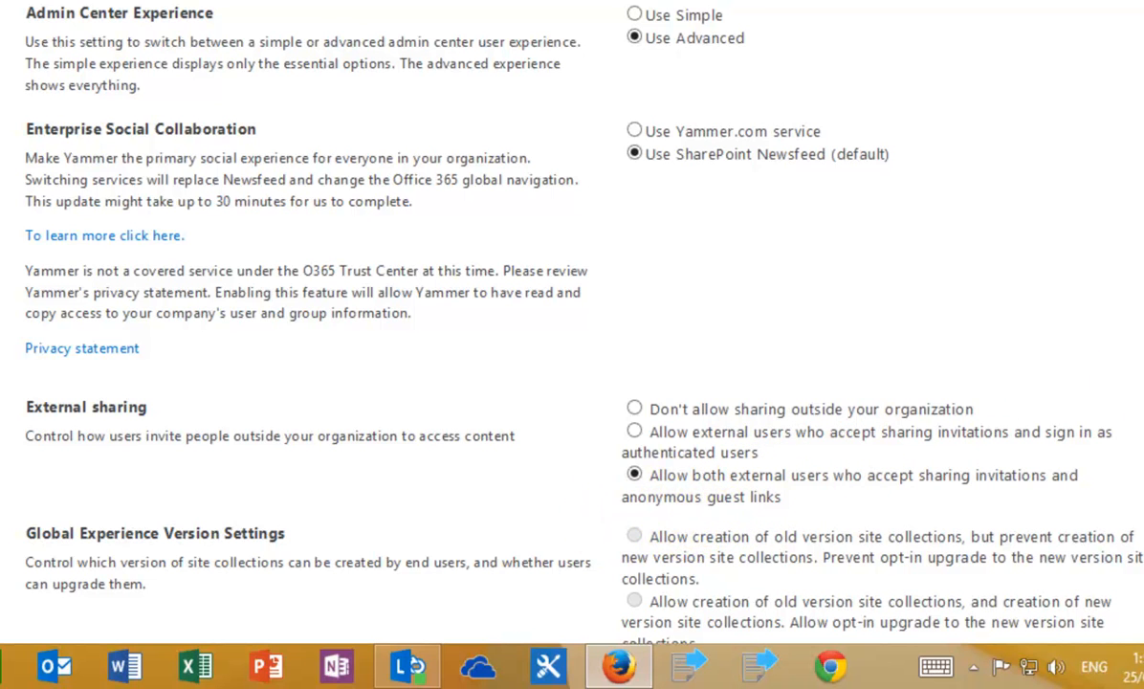
scroll(up, 3)
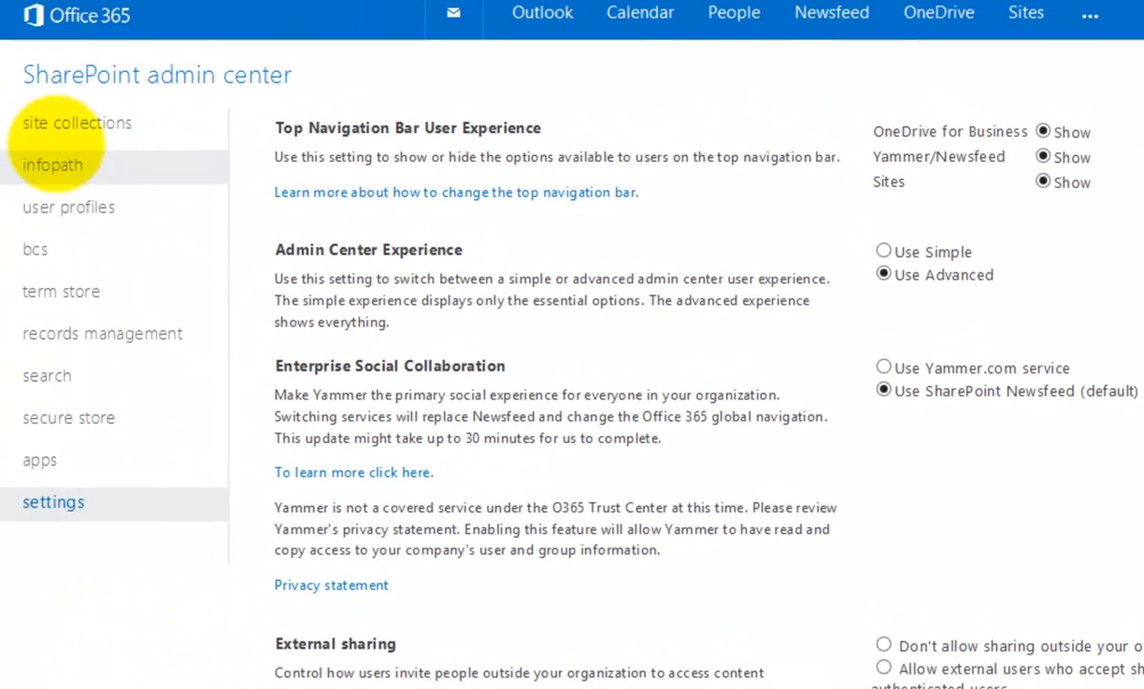
click(77, 123)
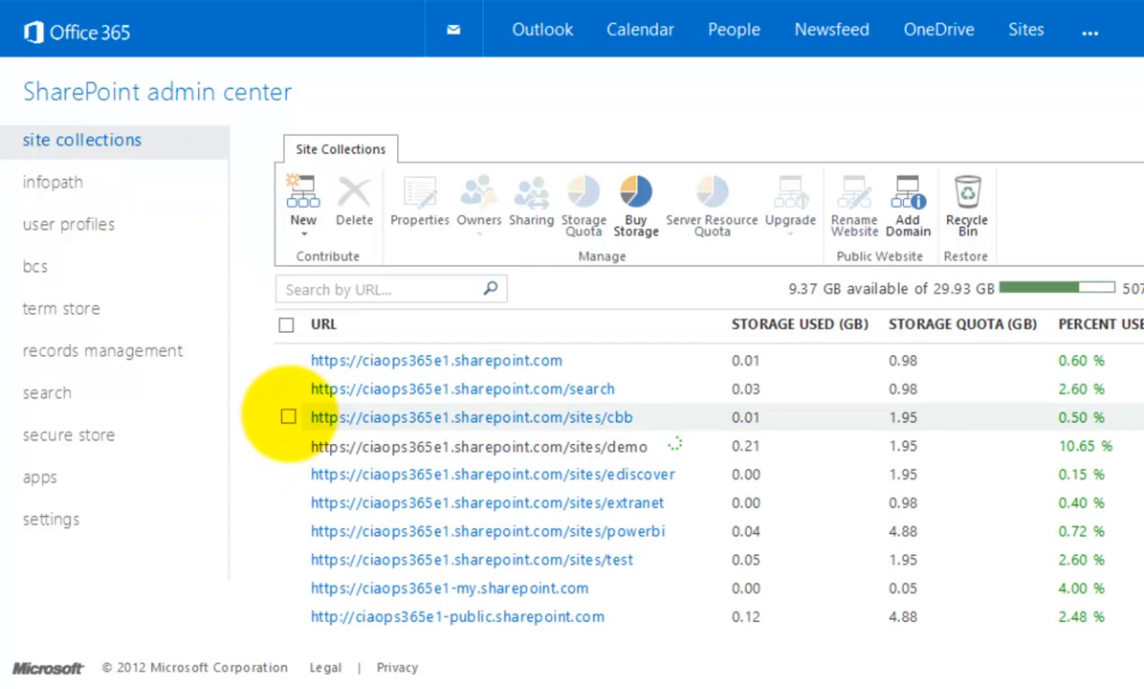
Review the /sites/cbb sharing settings (external users and guest links allowed) and cancel without changes.
click(287, 417)
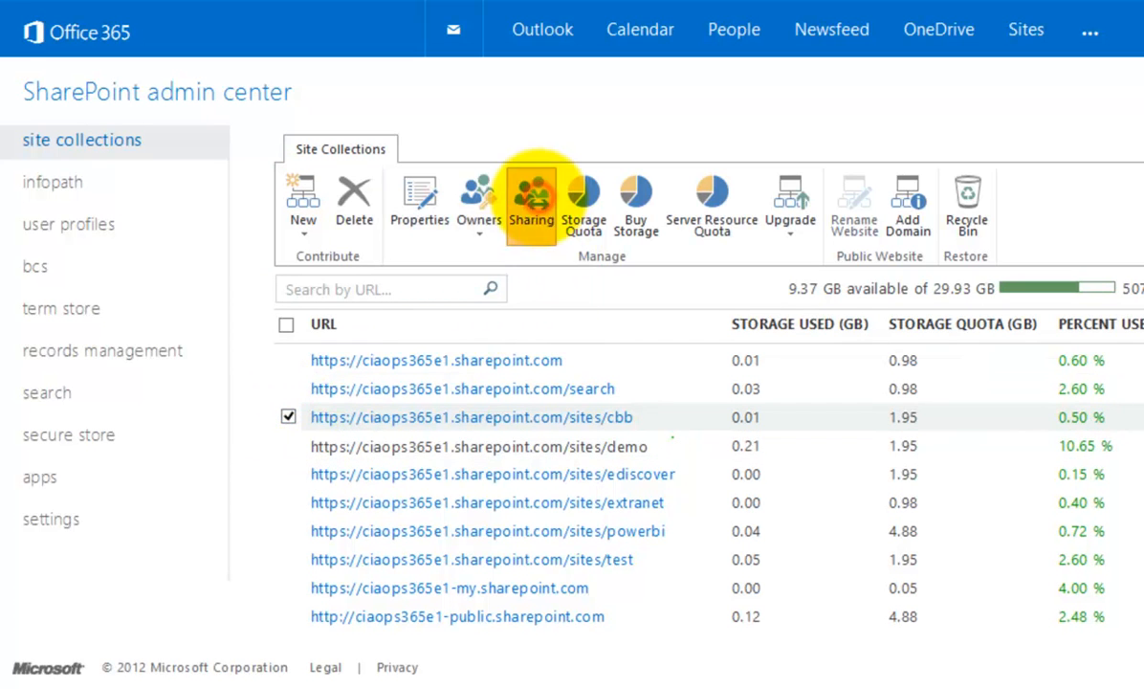
click(532, 201)
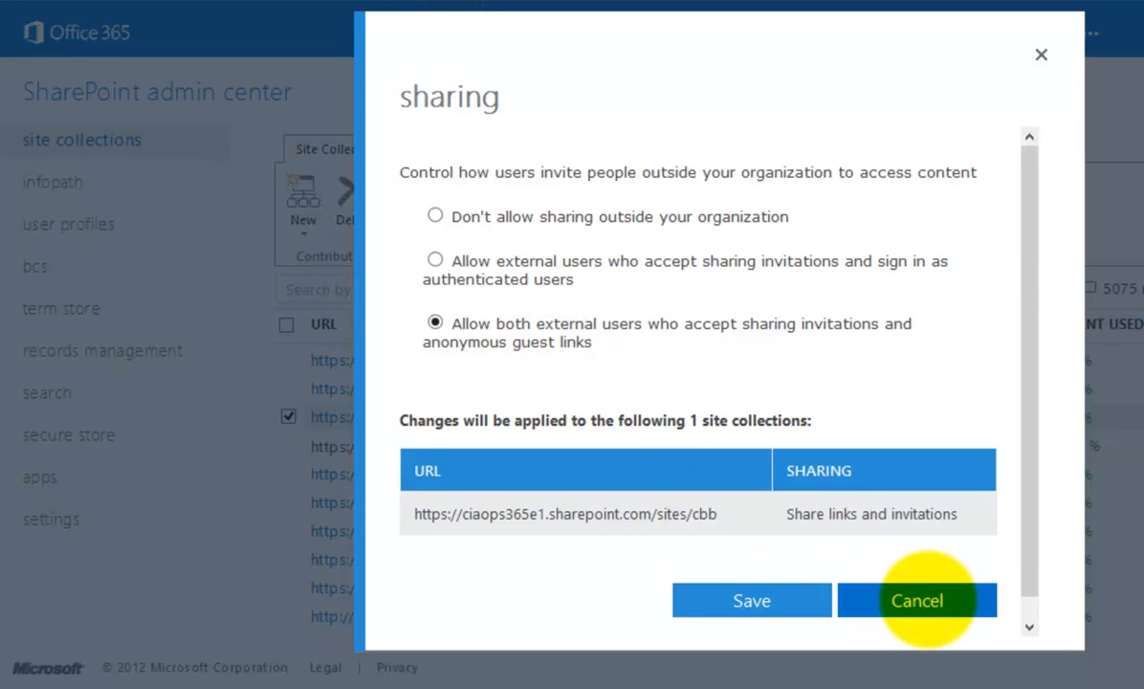
click(918, 601)
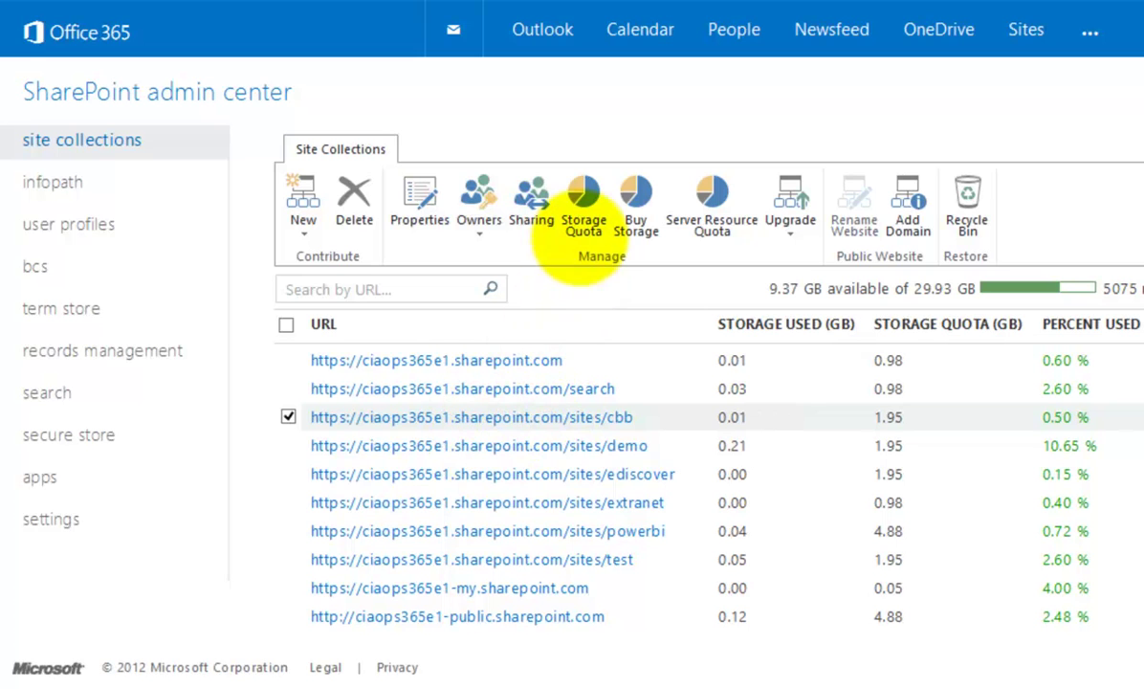
click(583, 195)
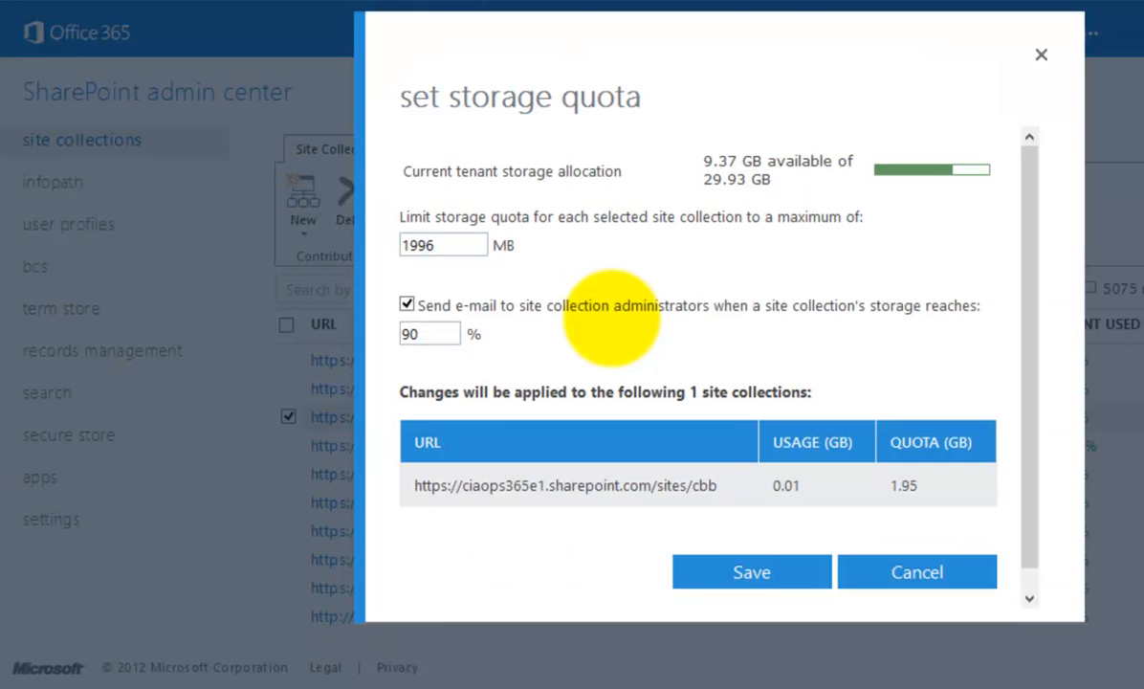
mouse_move(917, 572)
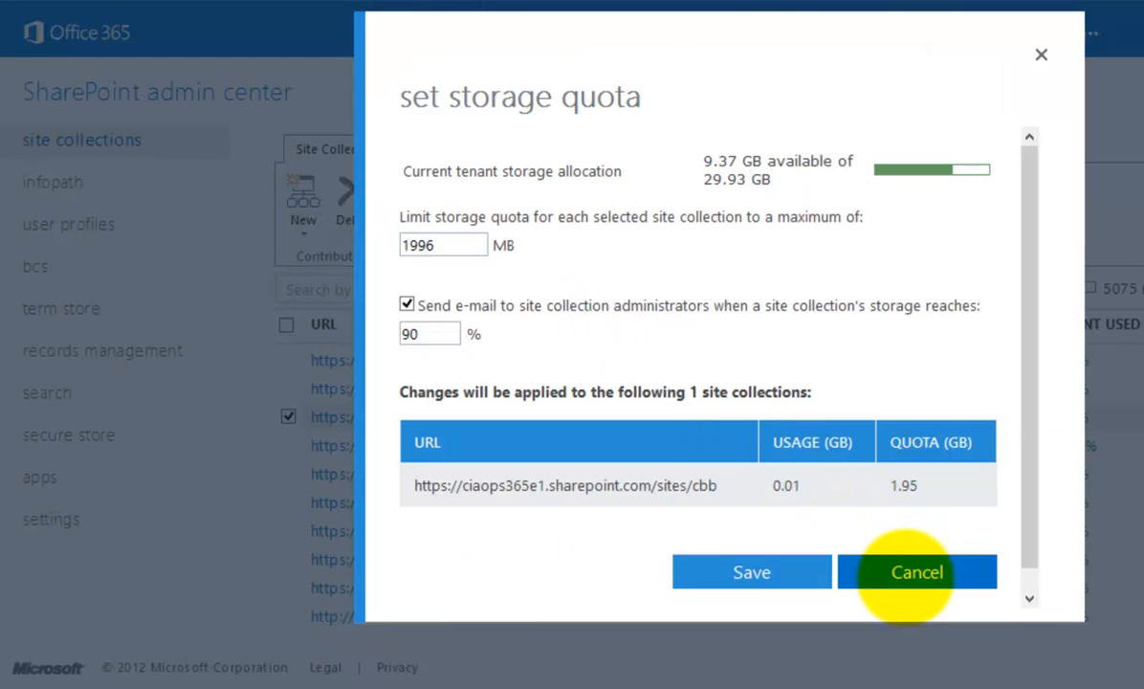
click(917, 572)
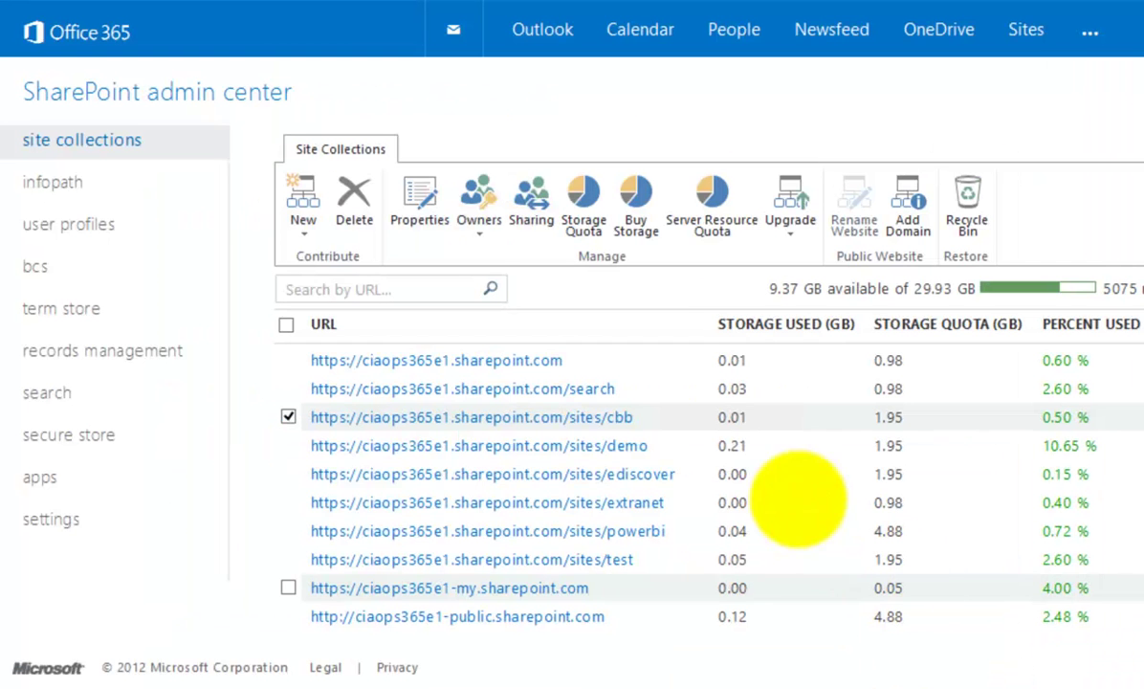
mouse_move(708, 201)
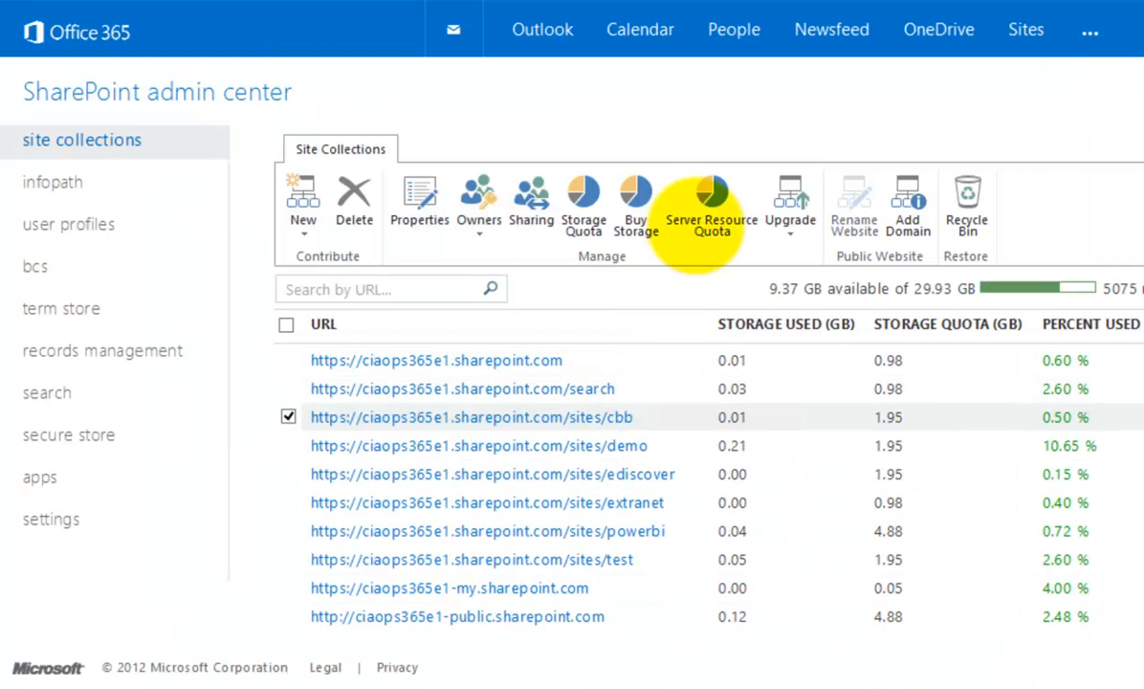
click(708, 195)
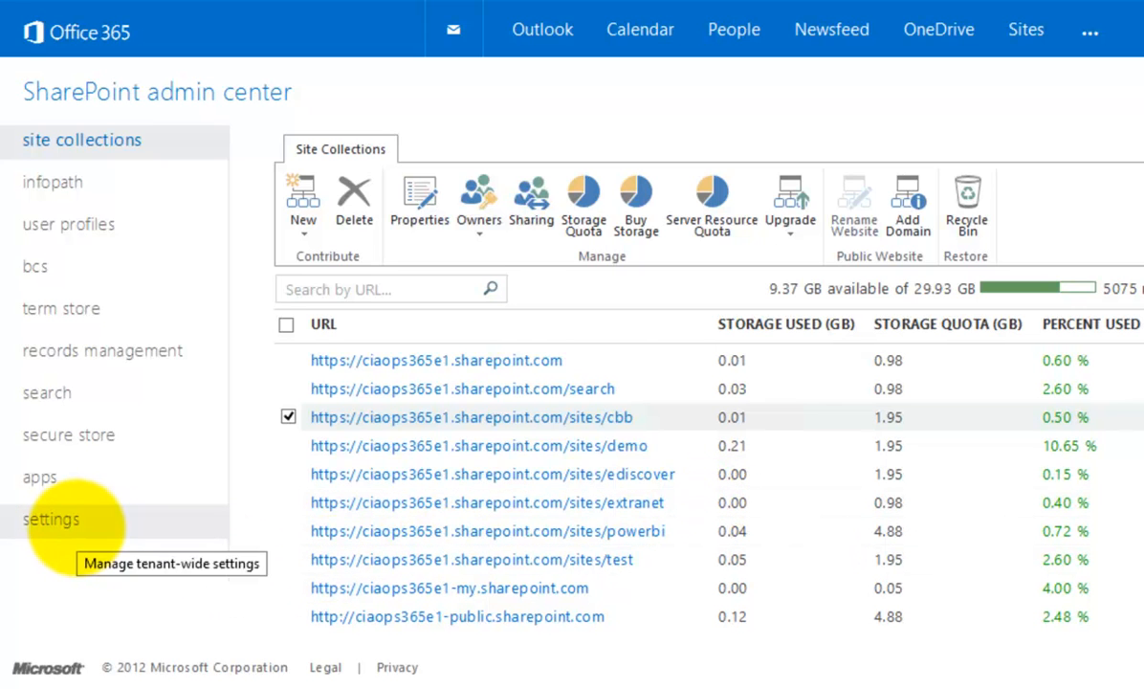
mouse_move(402, 433)
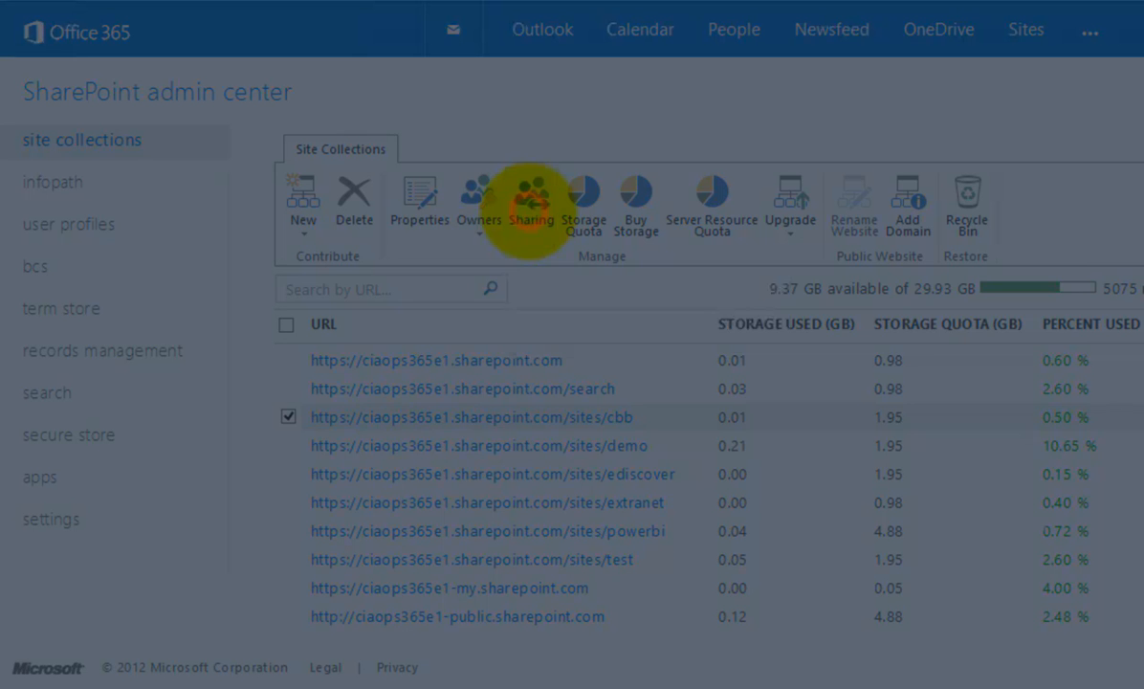
click(532, 195)
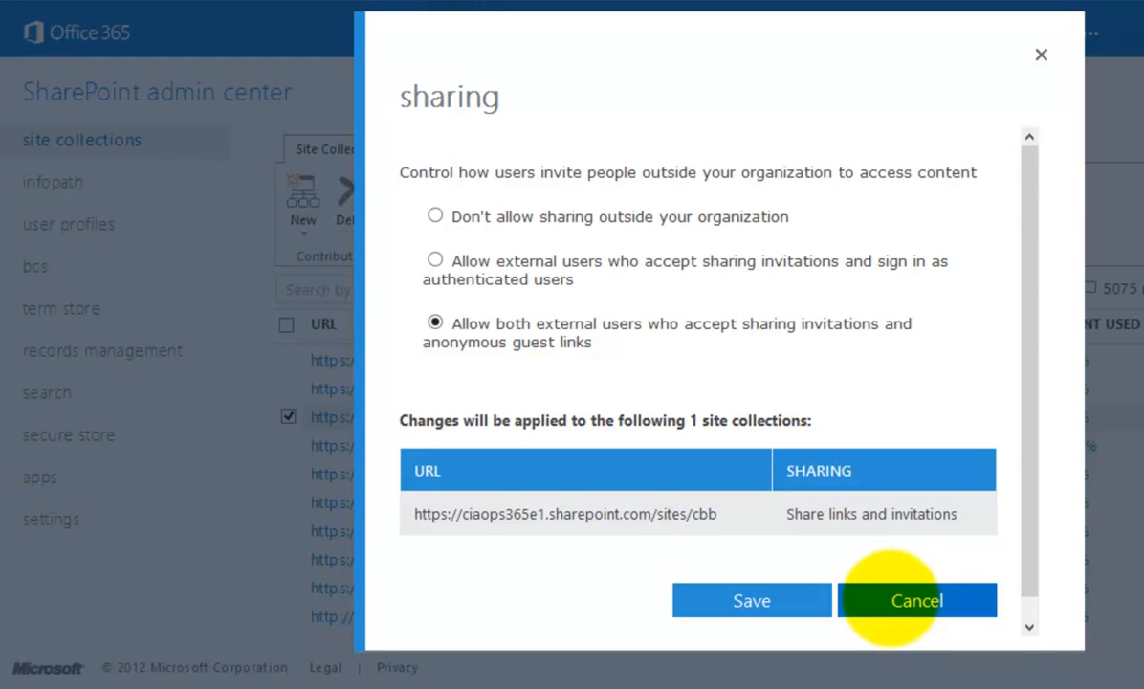
click(915, 601)
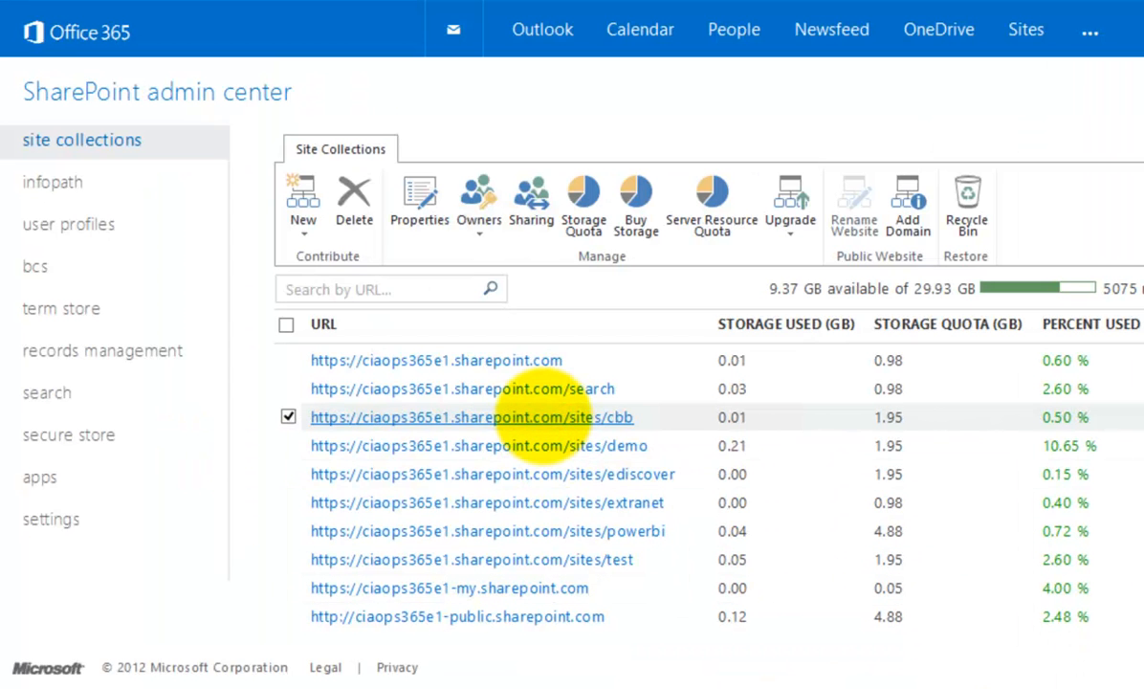
mouse_move(532, 195)
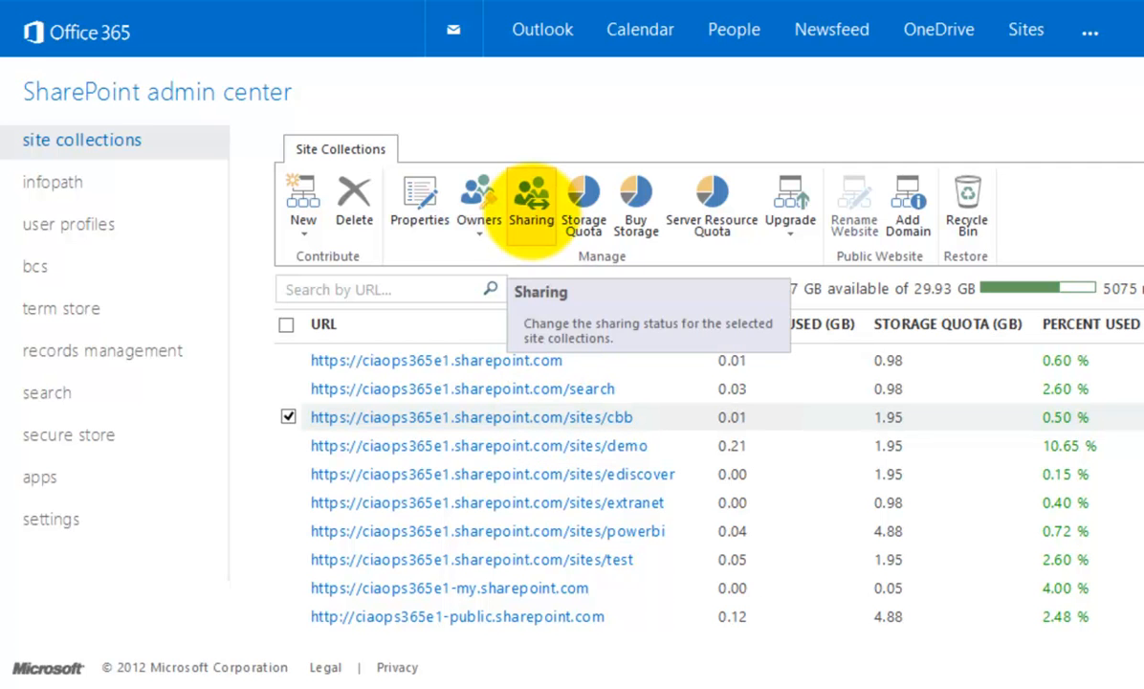
click(532, 195)
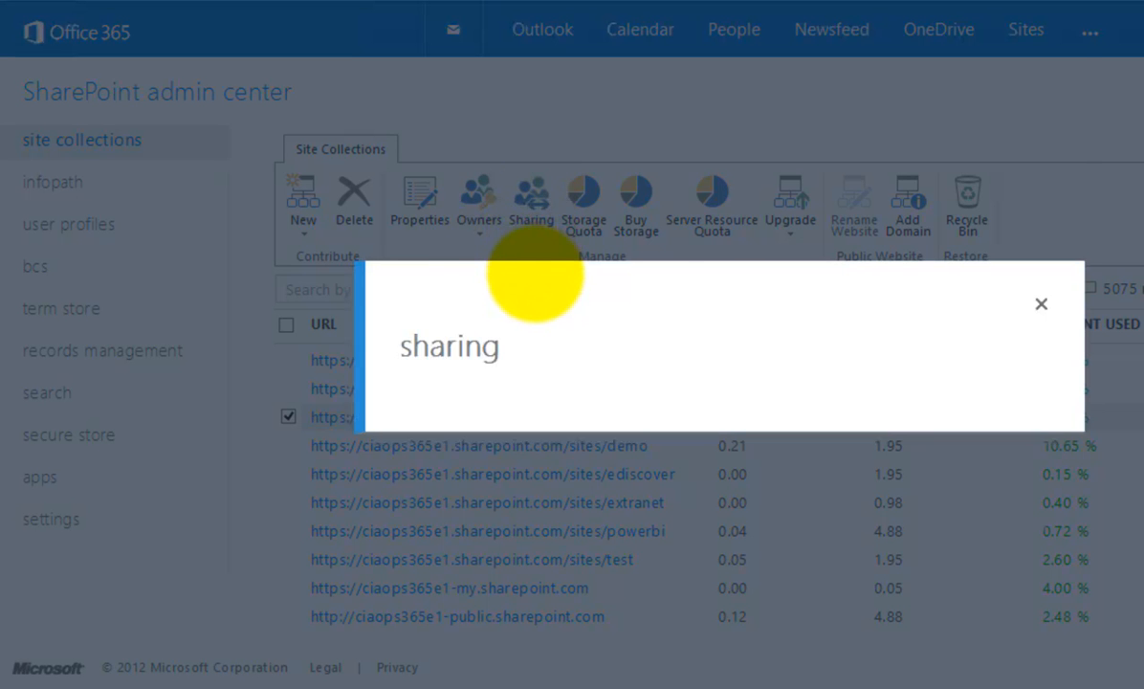
click(1041, 302)
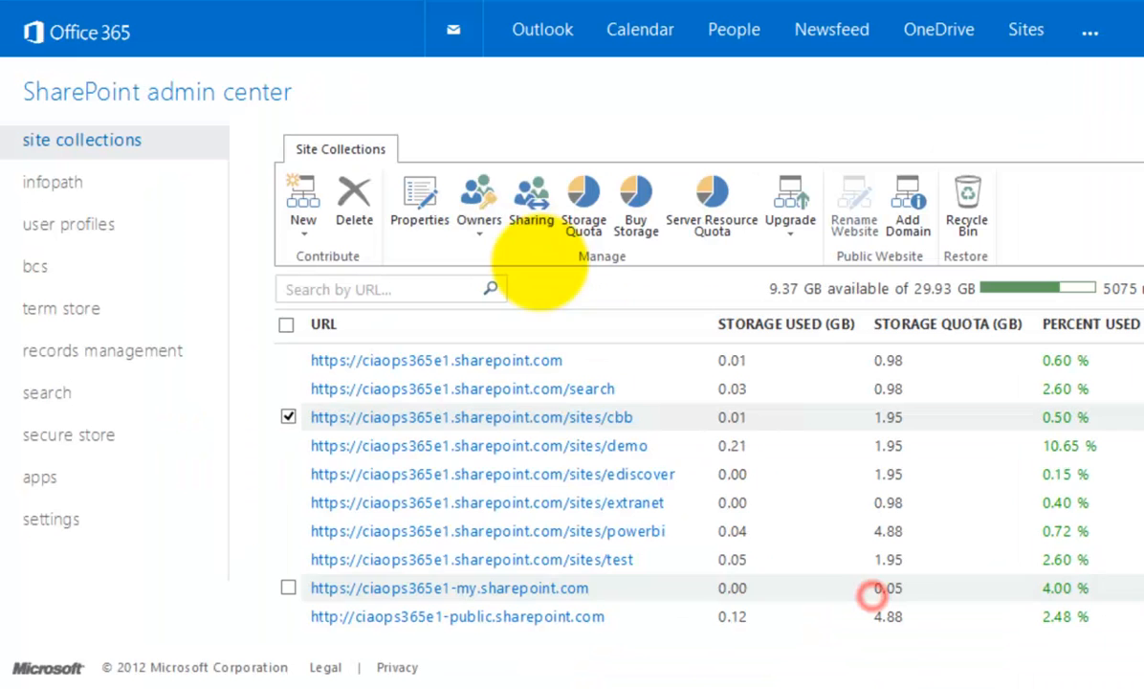
click(478, 196)
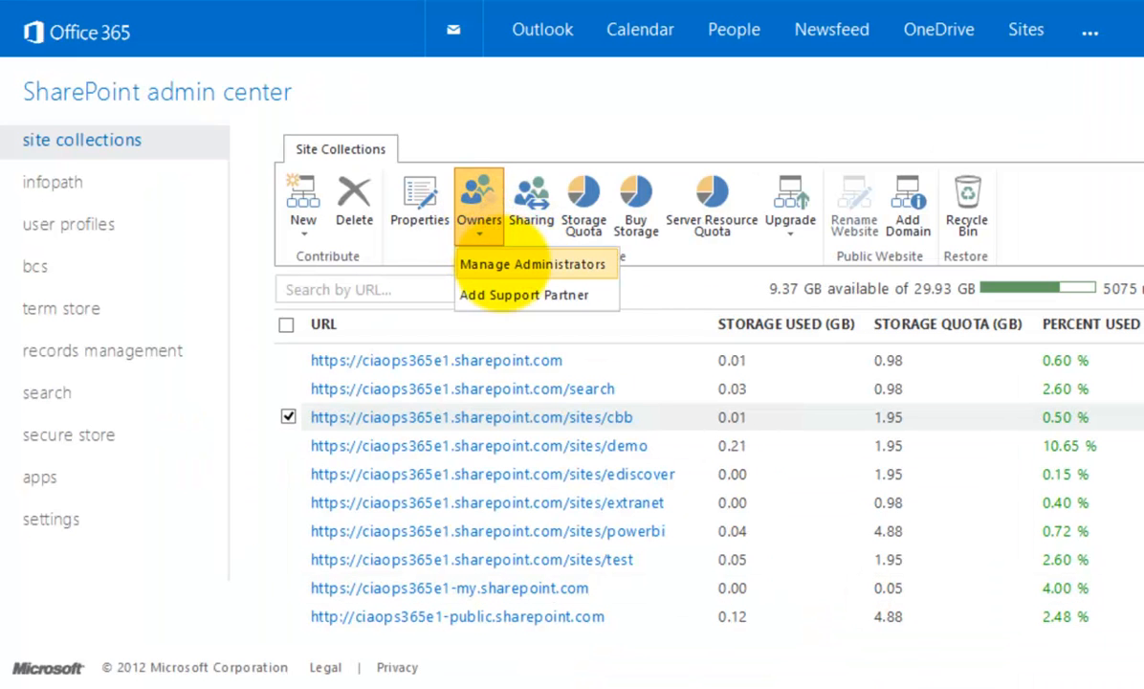
mouse_move(536, 264)
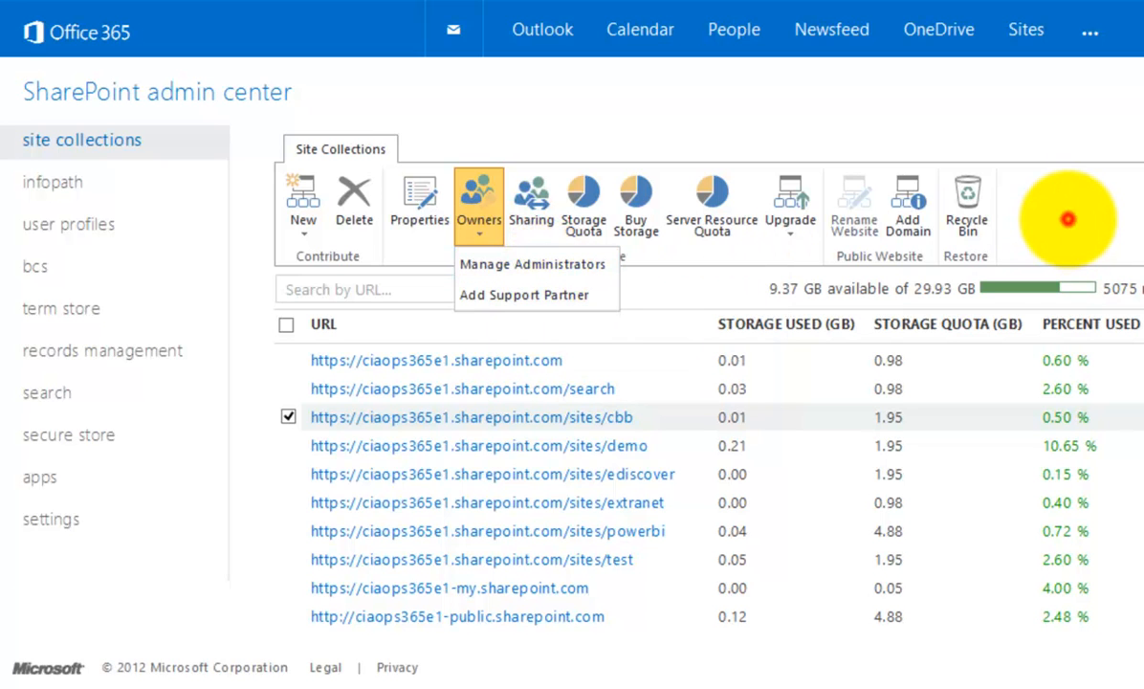
click(478, 201)
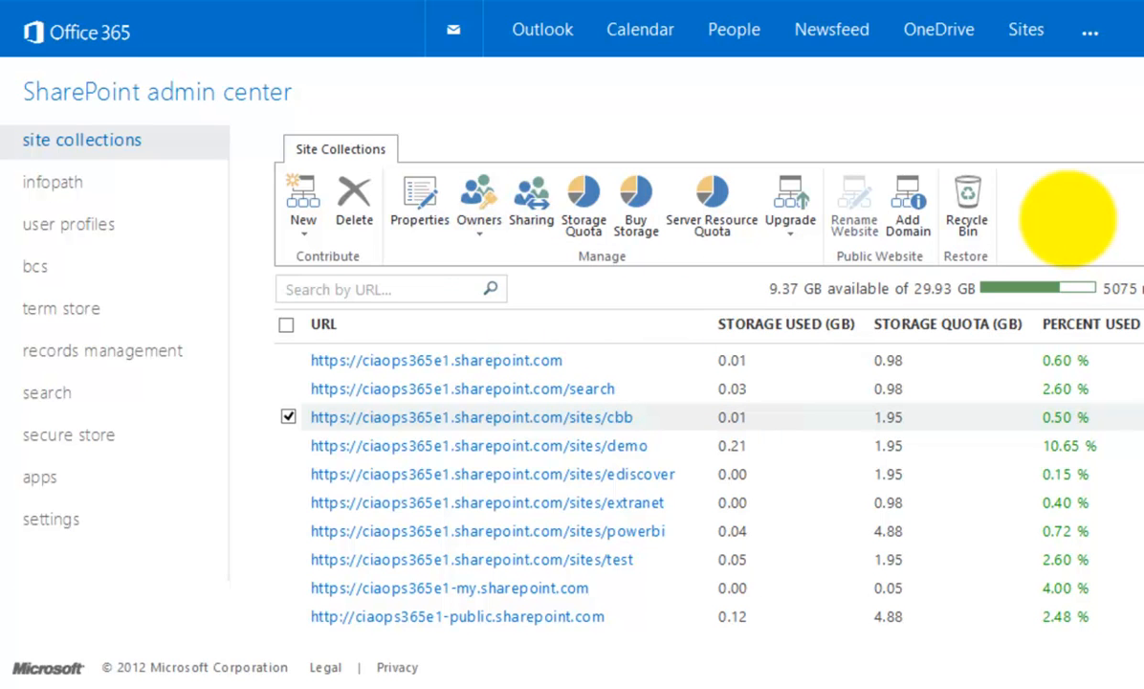